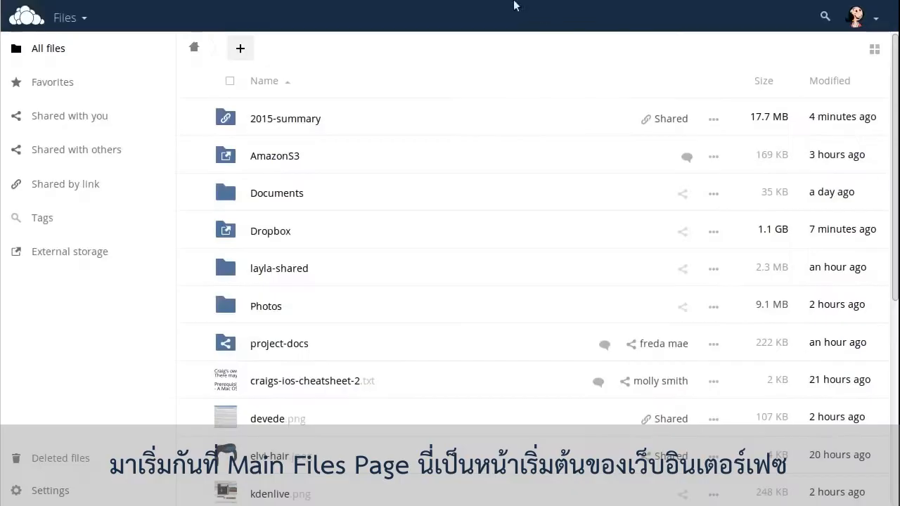
{"action": "mouse_move", "coordinate": [52, 86]}
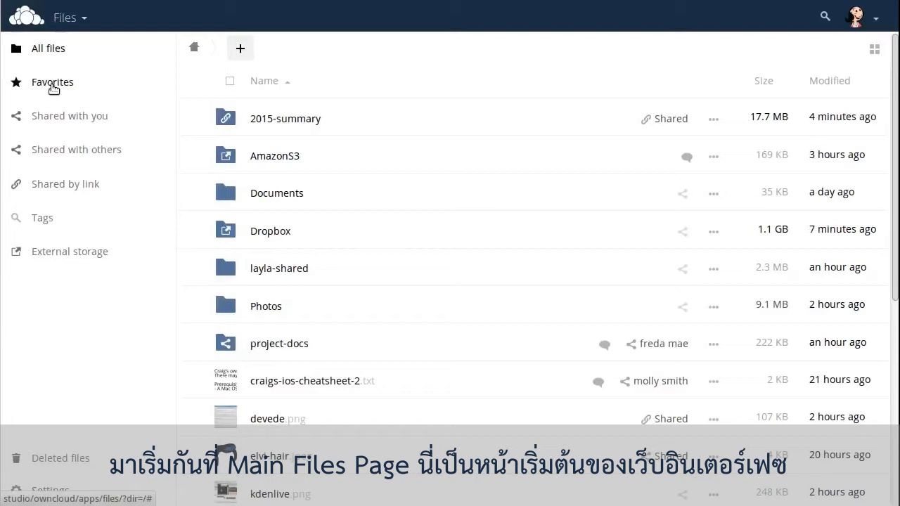
- Browse the Favorites, Shared with you, Shared with others and Shared by link views
{"action": "left_click", "coordinate": [52, 82]}
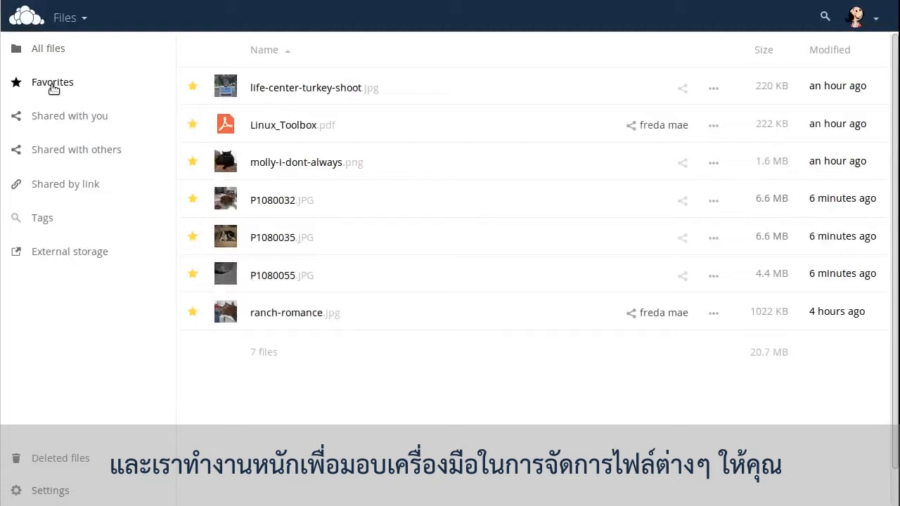
{"action": "mouse_move", "coordinate": [54, 120]}
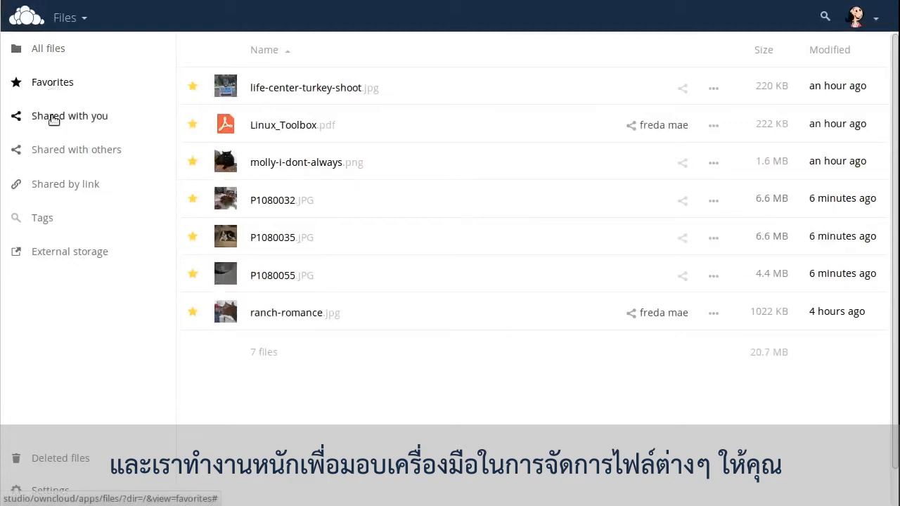
{"action": "left_click", "coordinate": [69, 115]}
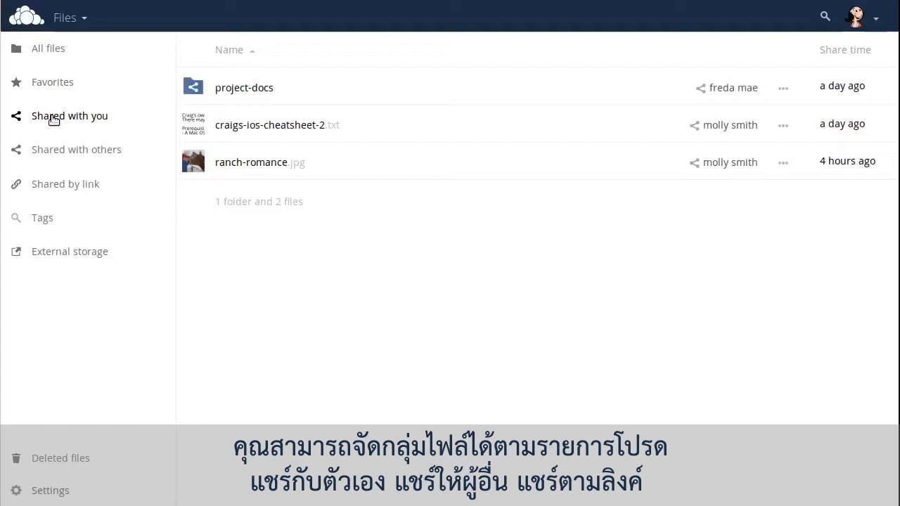
{"action": "left_click", "coordinate": [75, 149]}
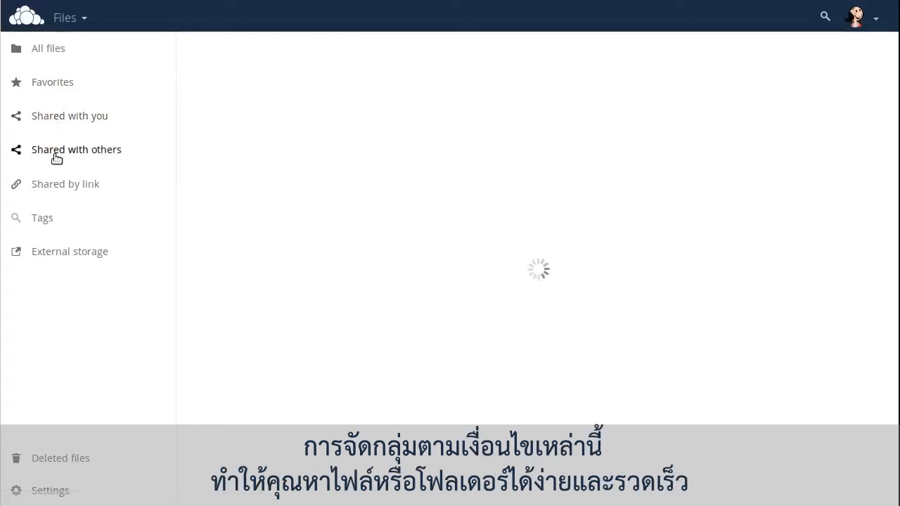
{"action": "left_click", "coordinate": [76, 149]}
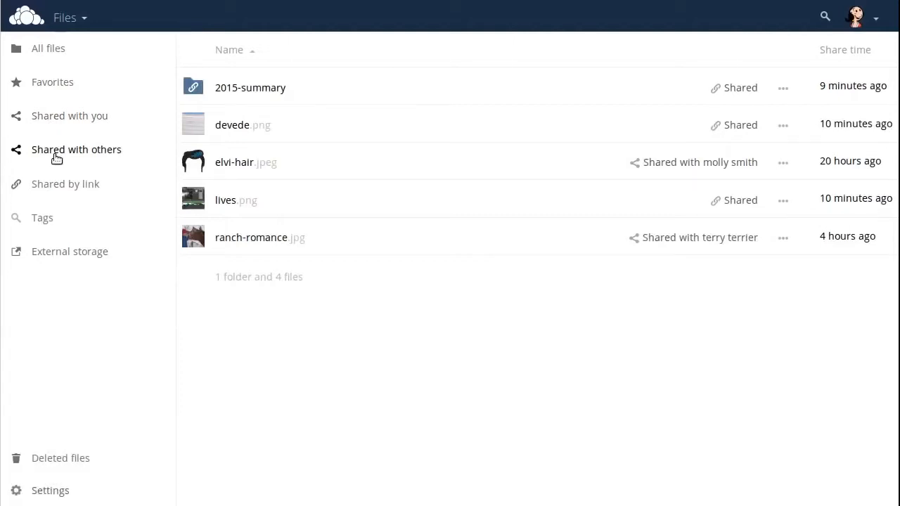
{"action": "left_click", "coordinate": [65, 184]}
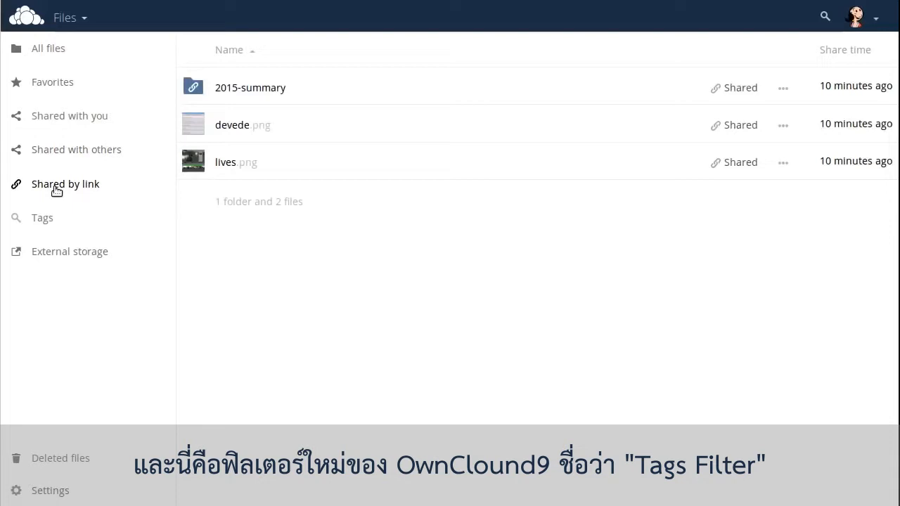
- Filter files by the 2015-unsorted tag, browse the tag list, then return to All files
{"action": "left_click", "coordinate": [42, 217]}
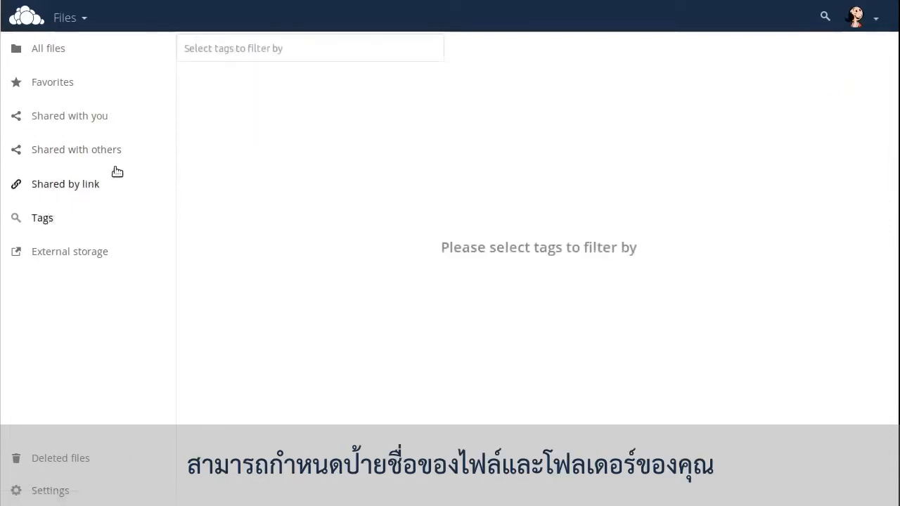
{"action": "left_click", "coordinate": [309, 48]}
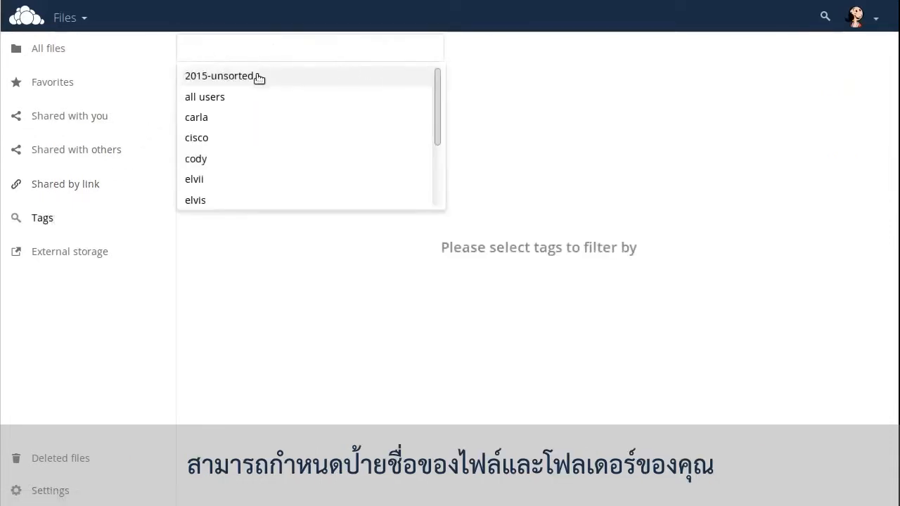
{"action": "left_click", "coordinate": [220, 76]}
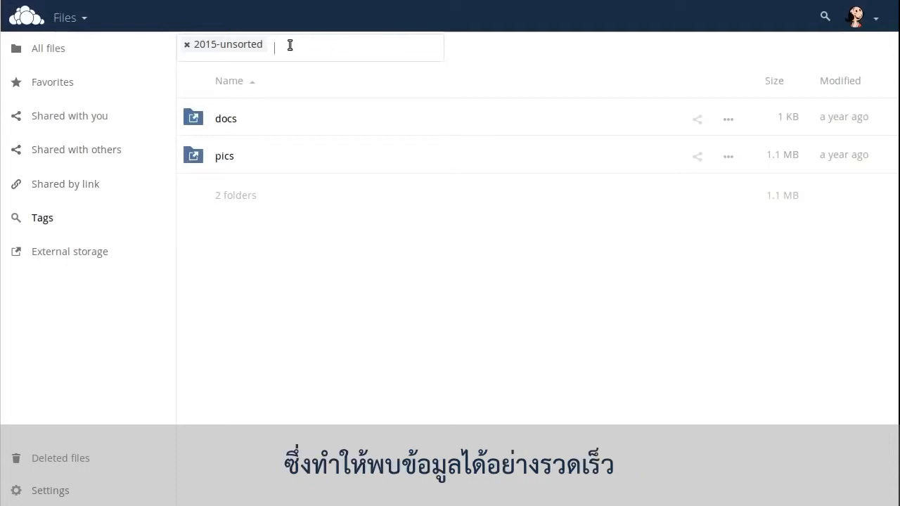
{"action": "mouse_move", "coordinate": [272, 43]}
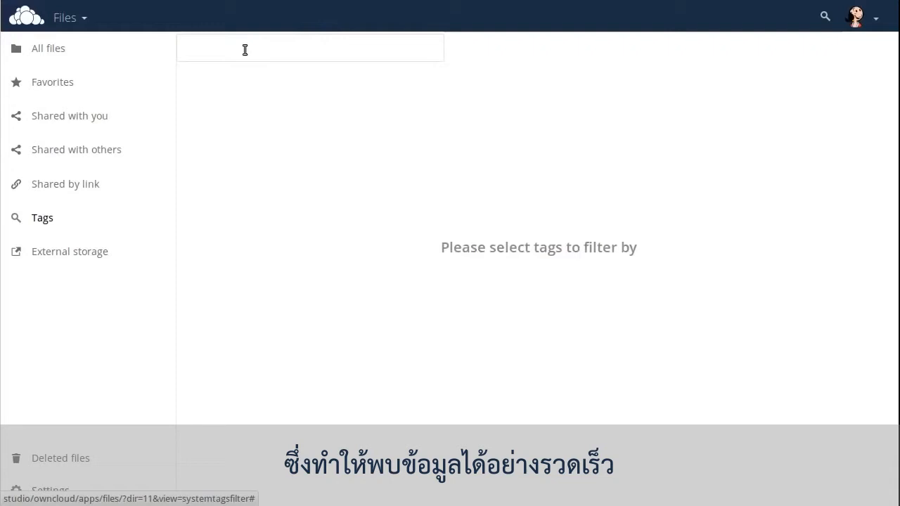
{"action": "left_click", "coordinate": [310, 47]}
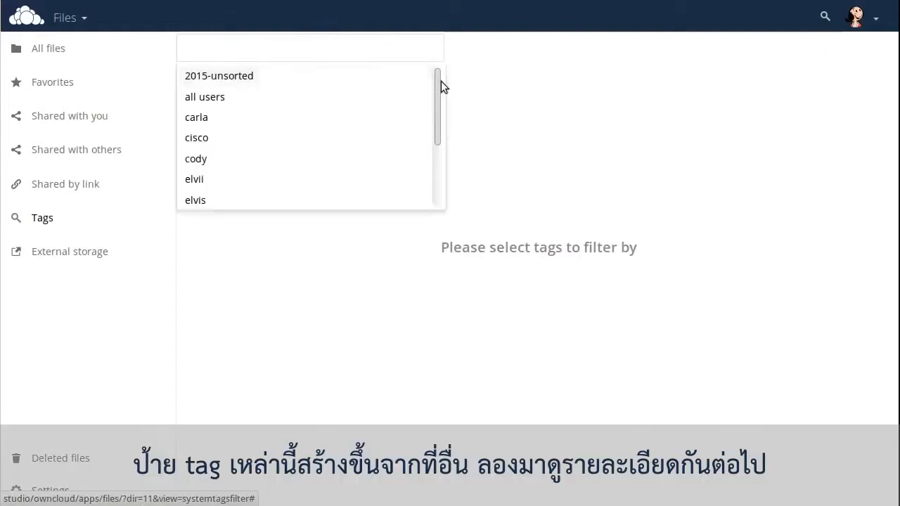
{"action": "scroll", "scroll_direction": "down", "scroll_amount": 3}
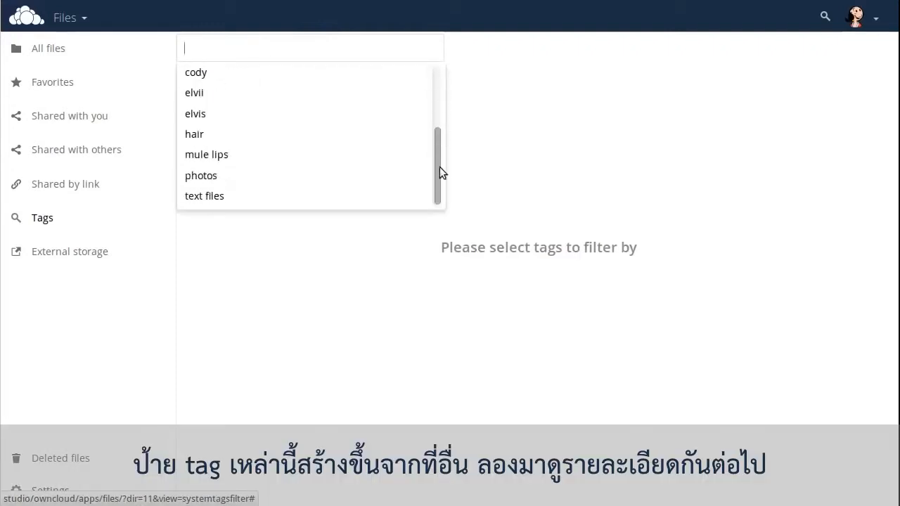
{"action": "left_click", "coordinate": [207, 154]}
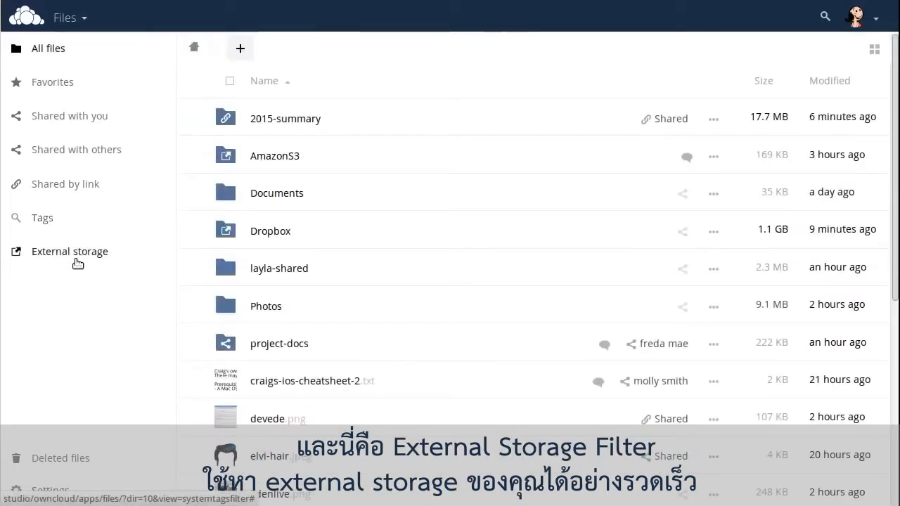
{"action": "left_click", "coordinate": [70, 251]}
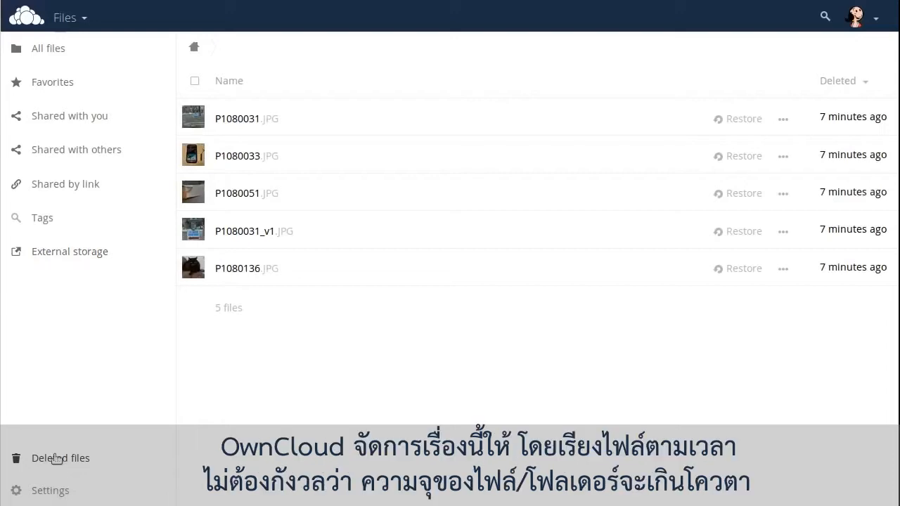
{"action": "mouse_move", "coordinate": [239, 239]}
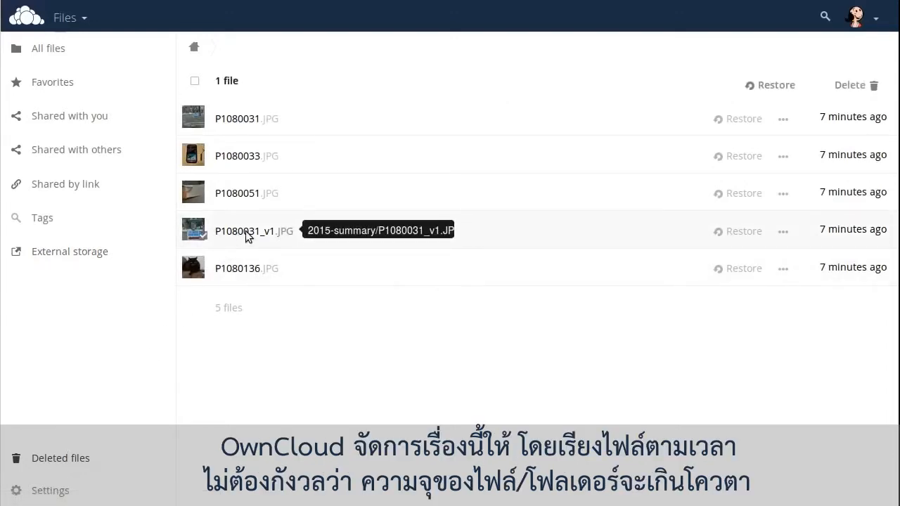
{"action": "mouse_move", "coordinate": [133, 359]}
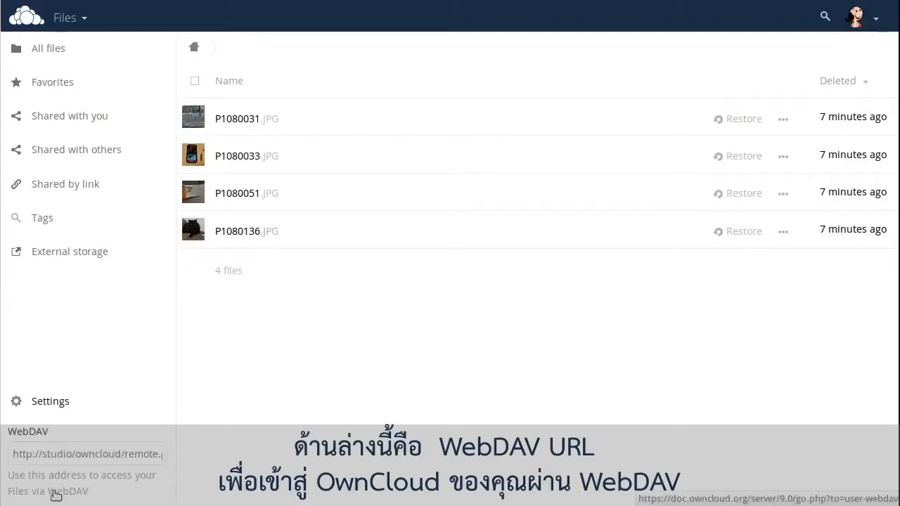
{"action": "mouse_move", "coordinate": [112, 500]}
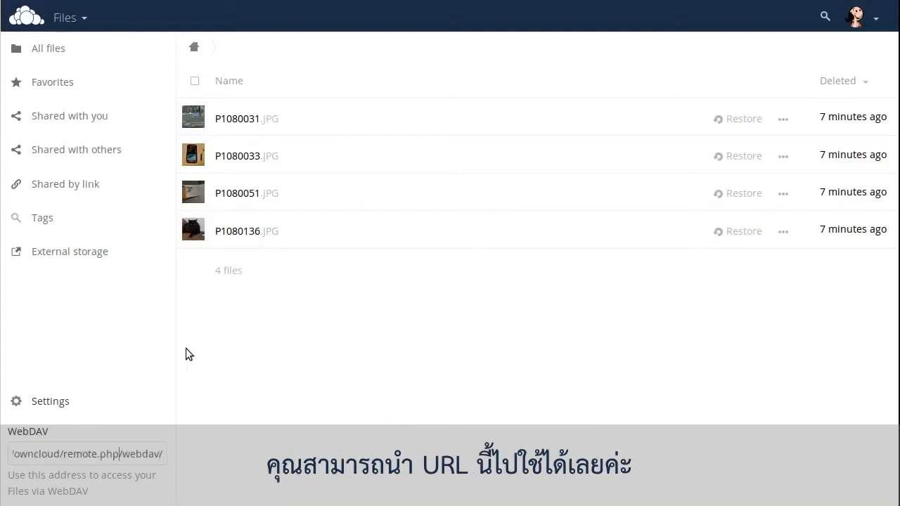
- Reveal the full WebDAV address ending in remote.php/webdav/ in Settings
{"action": "left_click", "coordinate": [87, 453]}
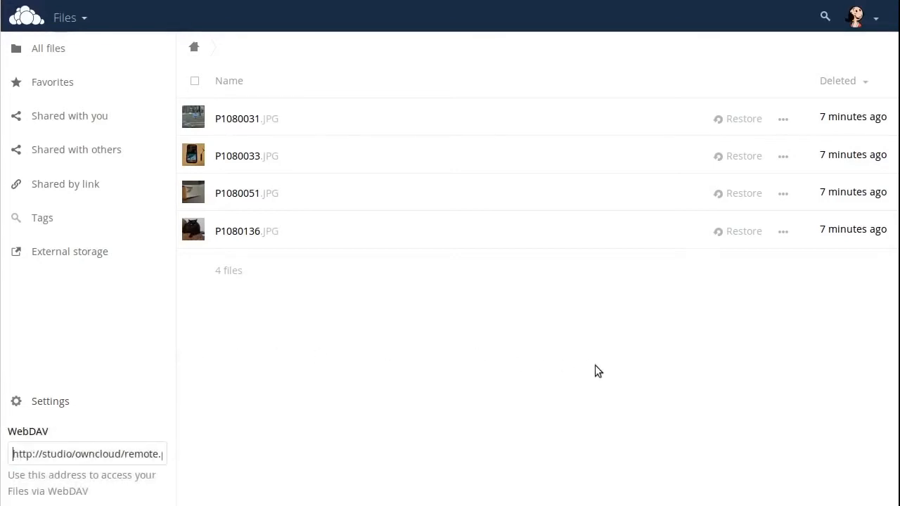
{"action": "mouse_move", "coordinate": [48, 48]}
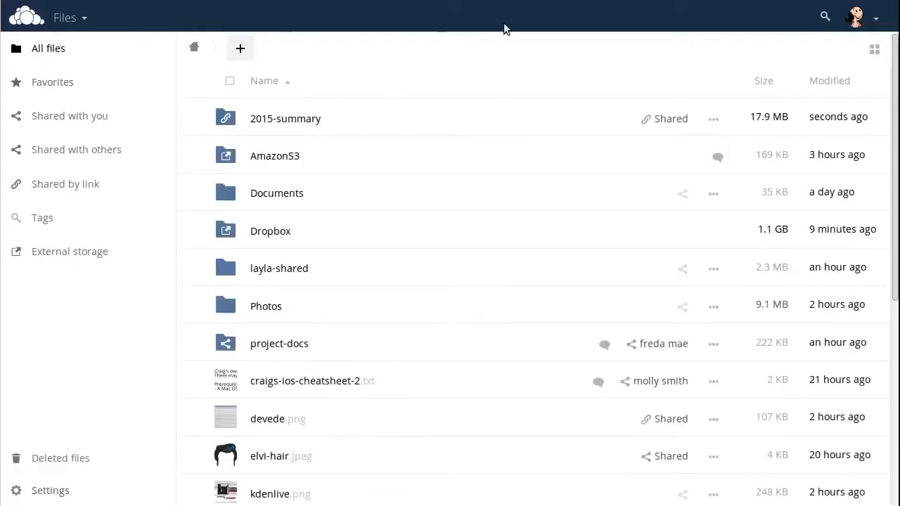
- Sort the file list by name, size and modification time, ending in name order
{"action": "scroll", "scroll_direction": "down", "scroll_amount": 3}
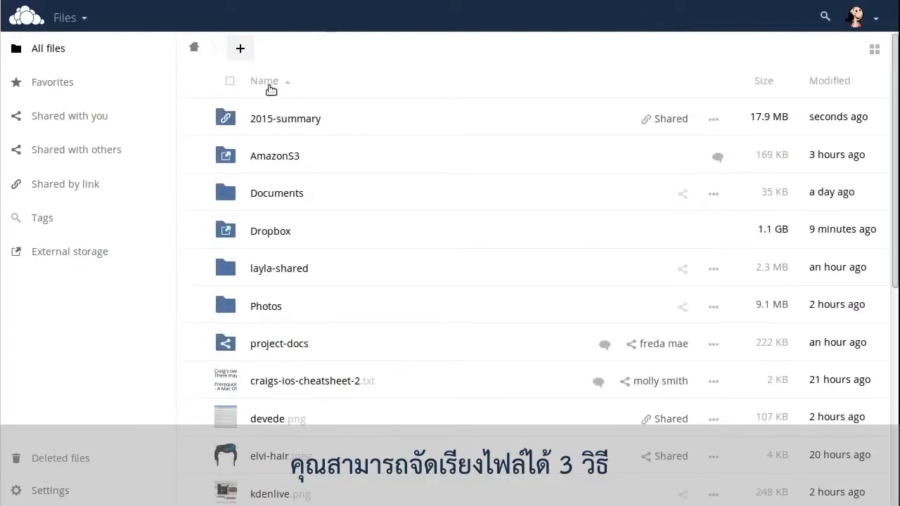
{"action": "left_click", "coordinate": [264, 80]}
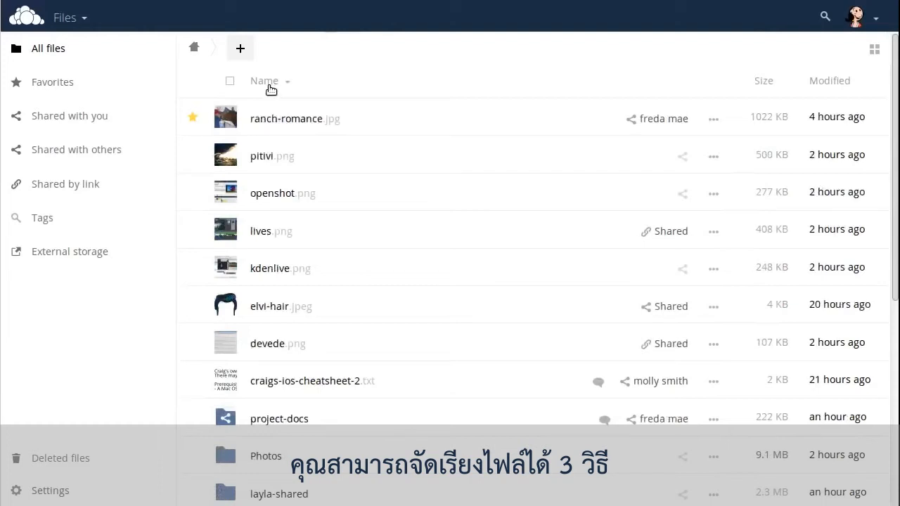
{"action": "left_click", "coordinate": [265, 80]}
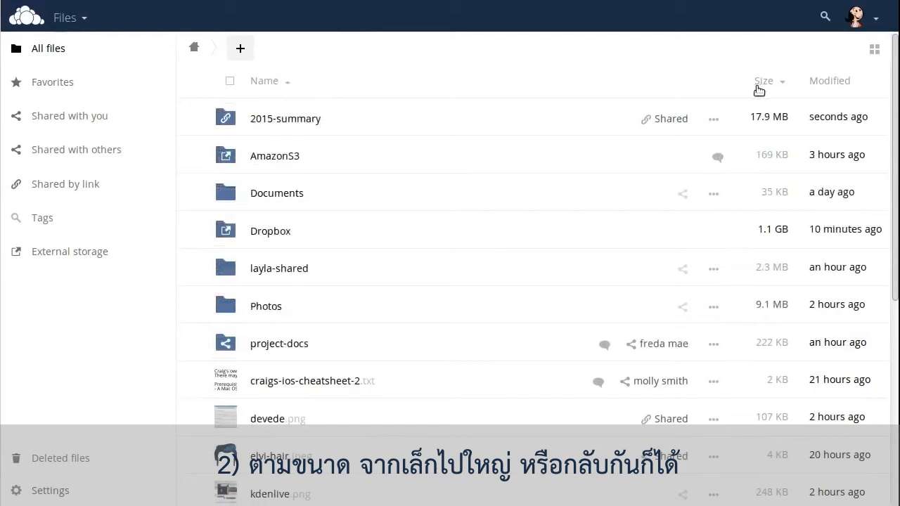
{"action": "left_click", "coordinate": [763, 80]}
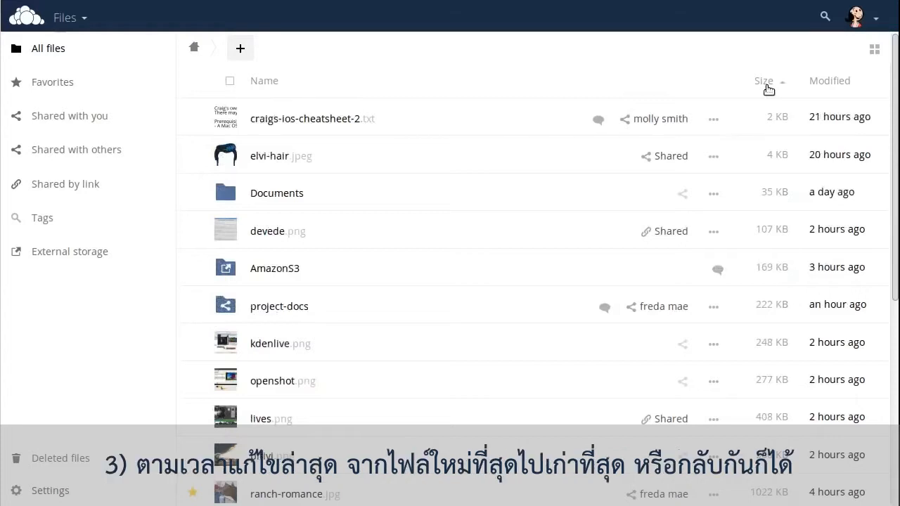
{"action": "mouse_move", "coordinate": [831, 85]}
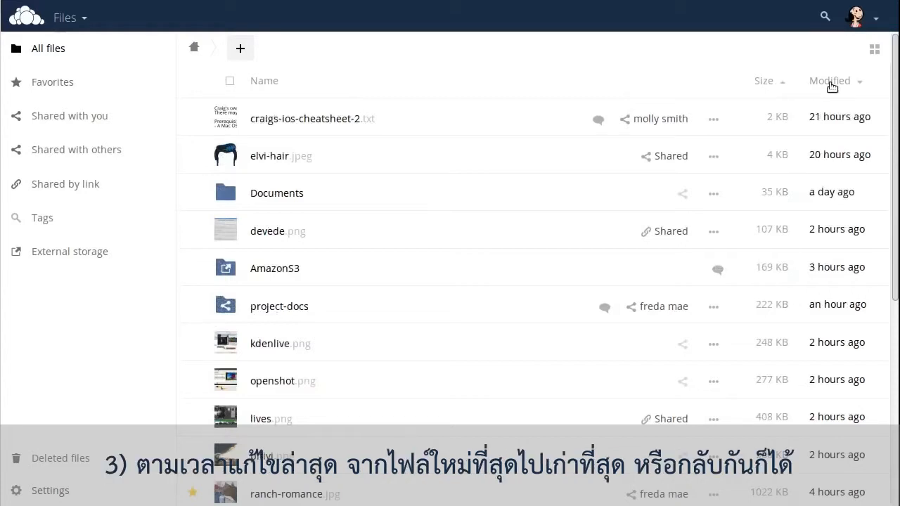
{"action": "left_click", "coordinate": [833, 81]}
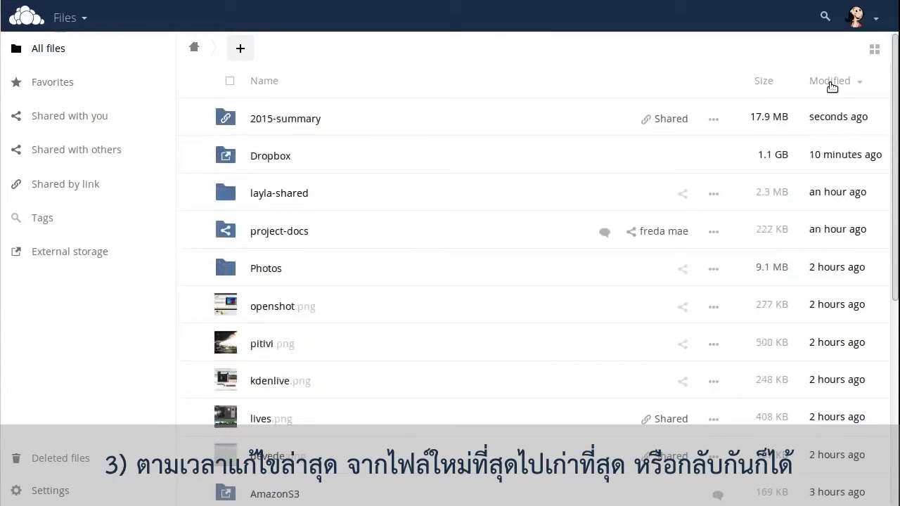
{"action": "left_click", "coordinate": [834, 80]}
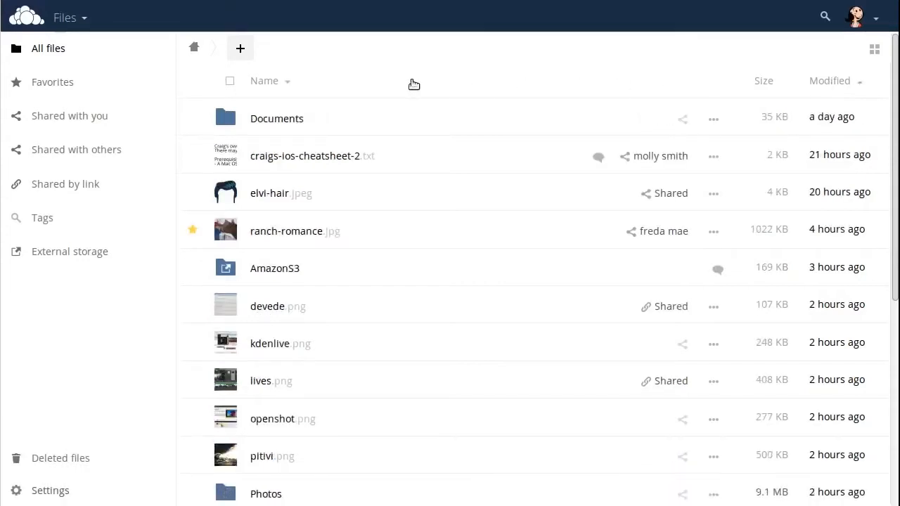
{"action": "left_click", "coordinate": [264, 81]}
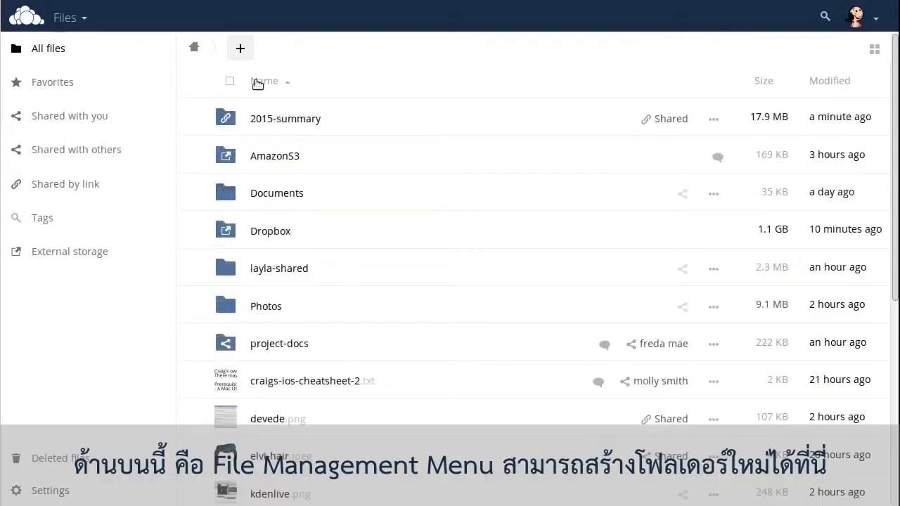
- Create a folder named NewStuff and open it
{"action": "left_click", "coordinate": [240, 47]}
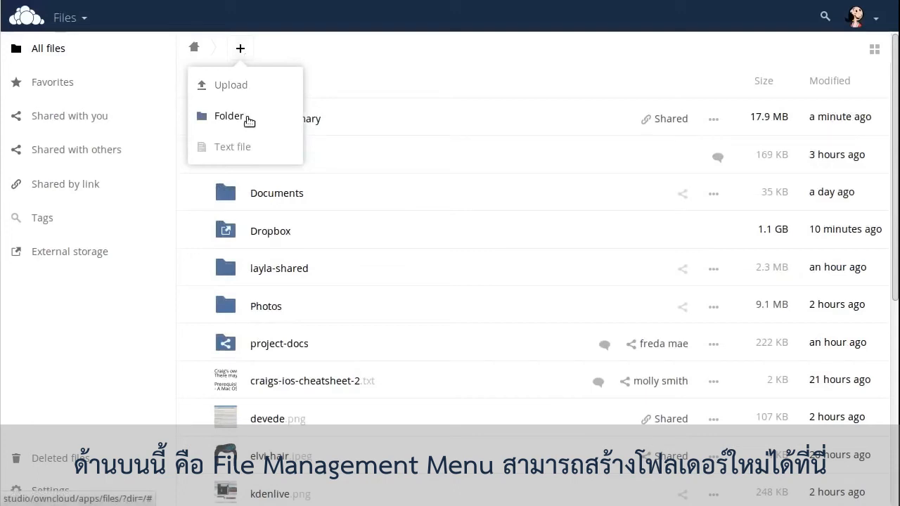
{"action": "left_click", "coordinate": [230, 116]}
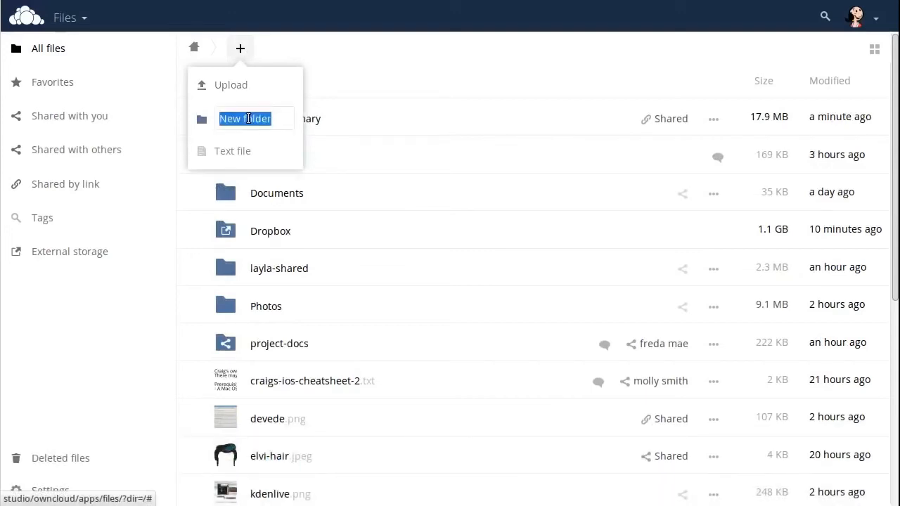
{"action": "type", "text": "NewStuff"}
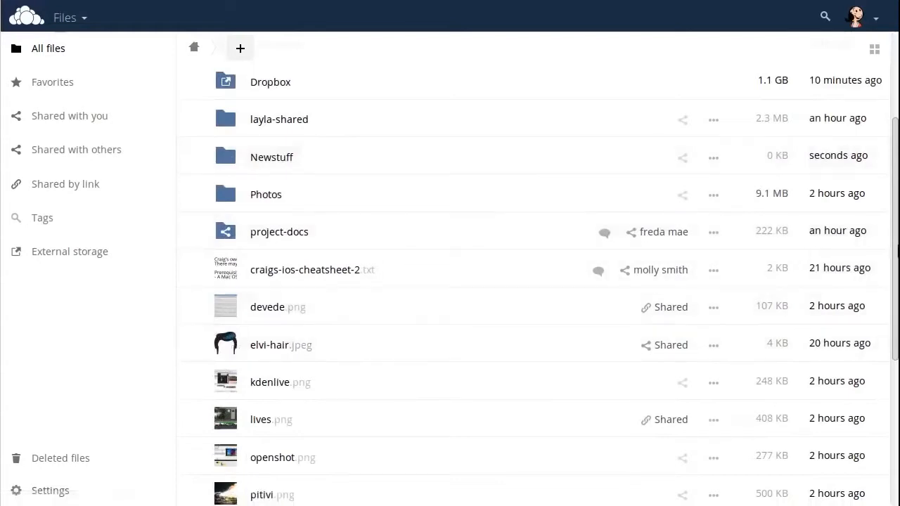
{"action": "left_click", "coordinate": [271, 157]}
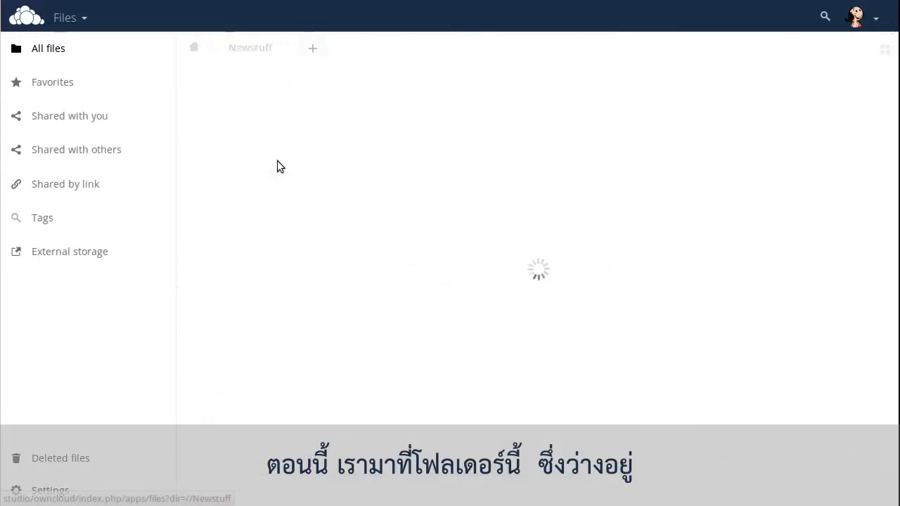
- Create a text file newfile.txt inside Newstuff and open it in the editor
{"action": "left_click", "coordinate": [313, 48]}
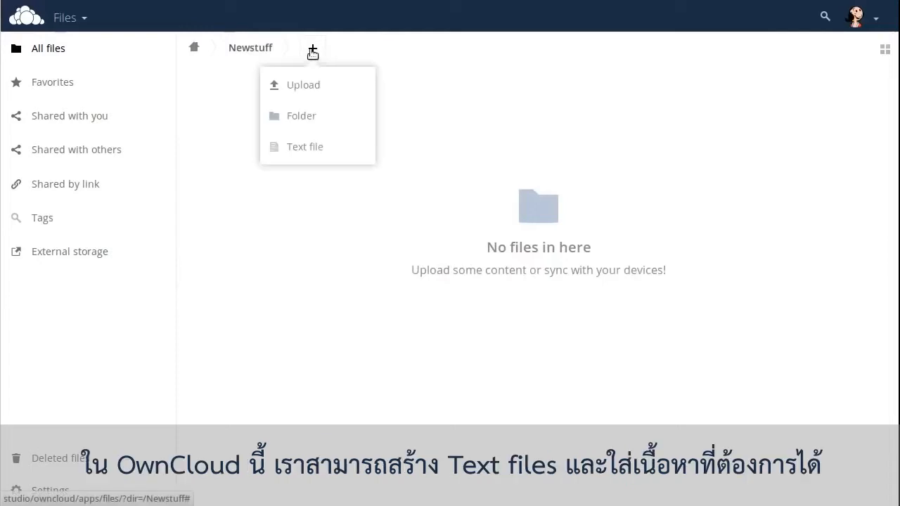
{"action": "mouse_move", "coordinate": [305, 147]}
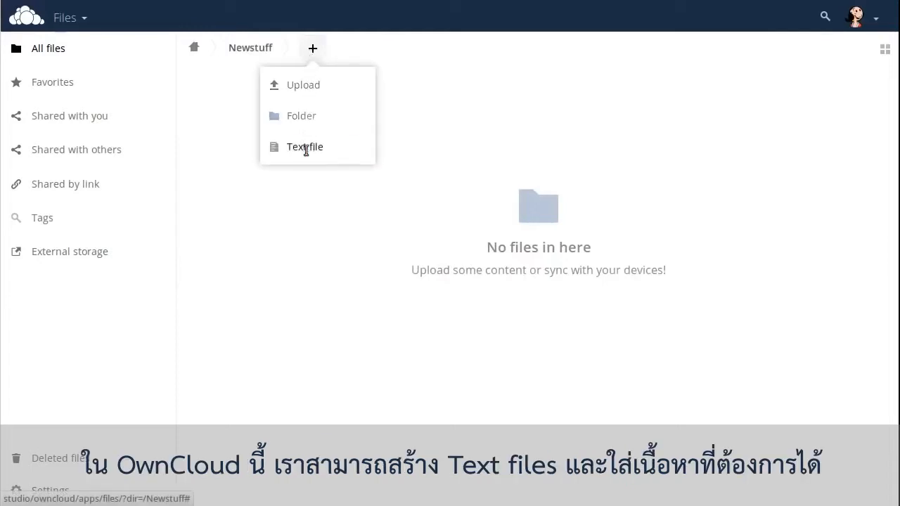
{"action": "left_click", "coordinate": [303, 146]}
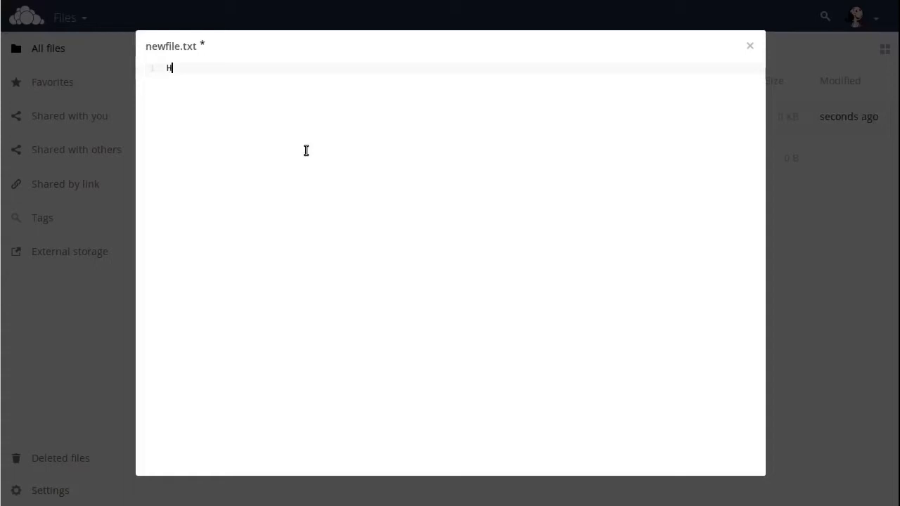
- Write 'Hello, this is a new text file written in ownCloud itself' and close, saving
{"action": "type", "text": "ello, this is"}
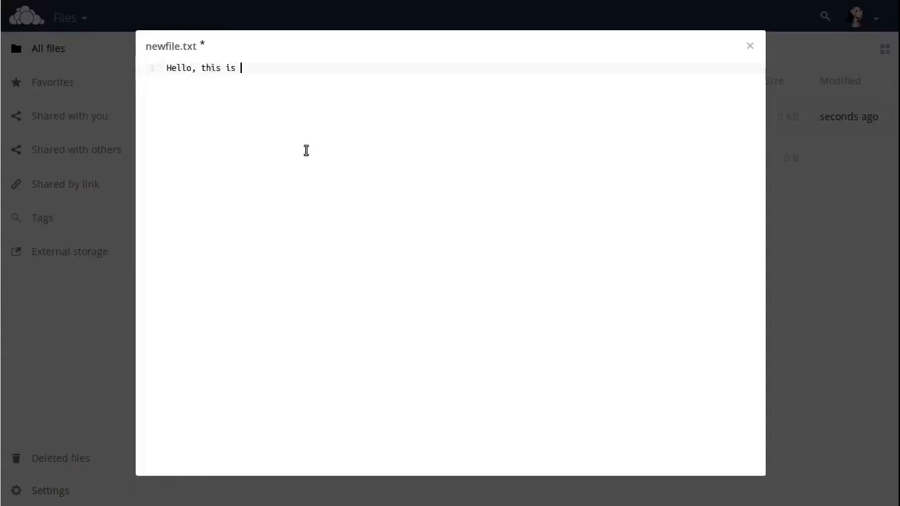
{"action": "type", "text": "a new text file"}
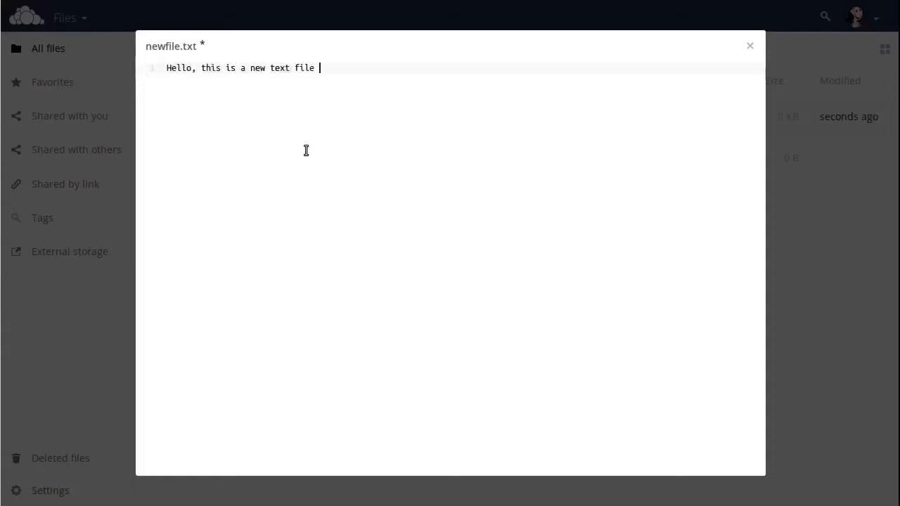
{"action": "type", "text": "written in ownC"}
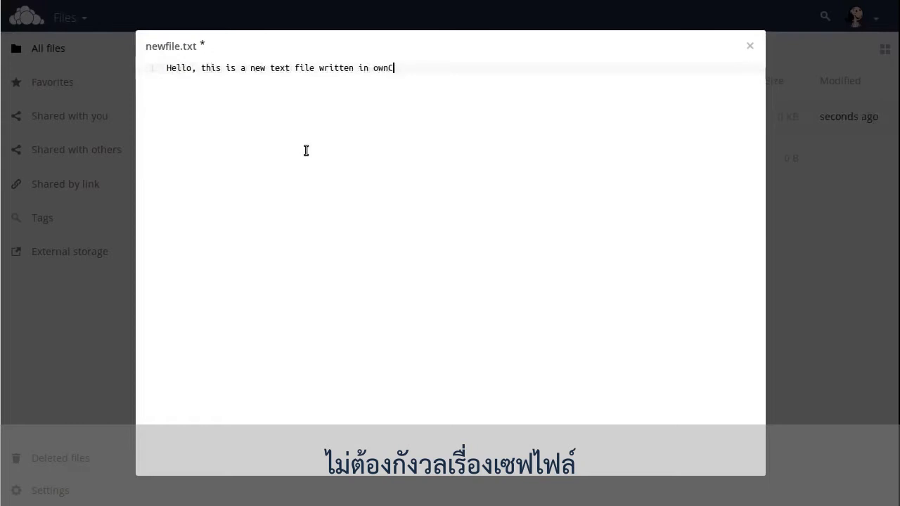
{"action": "type", "text": "loud itself"}
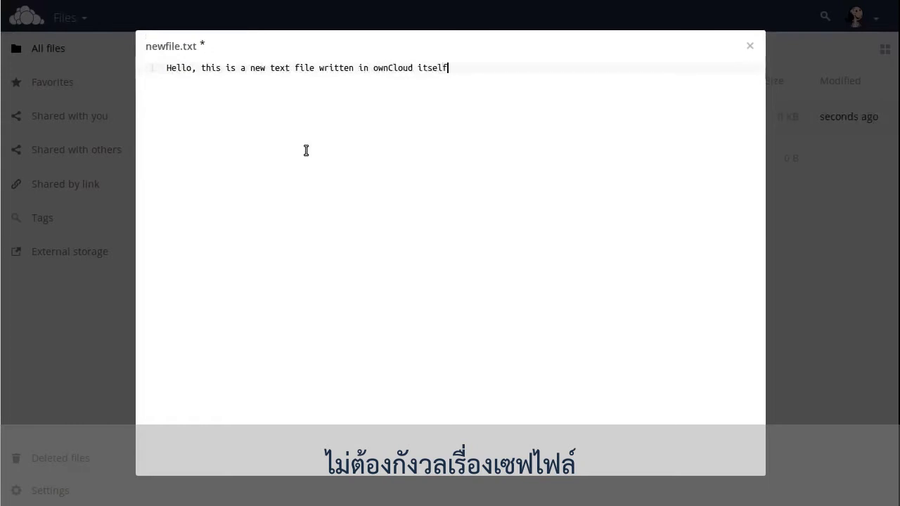
{"action": "left_click", "coordinate": [750, 45]}
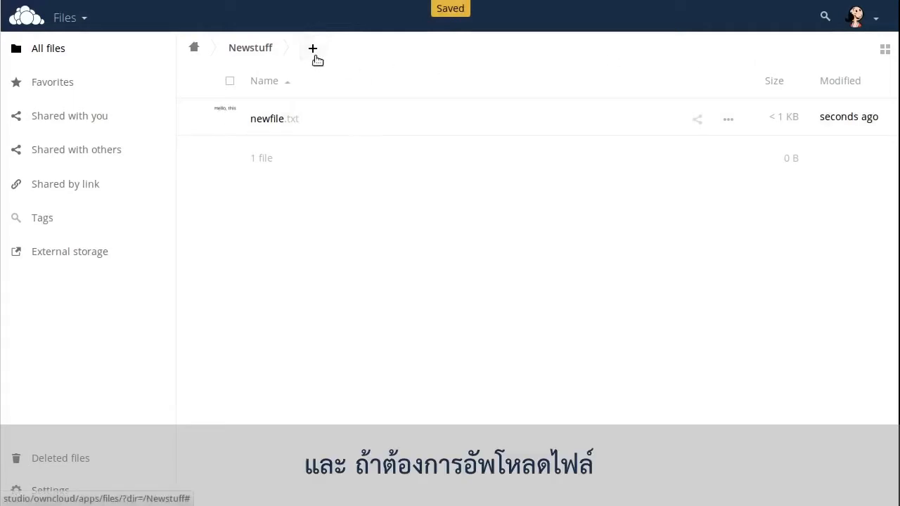
- Upload life-center-turkey-shoot.jpg, molly-i-dont-always.png and phone-stylus.jpg into Newstuff
{"action": "left_click", "coordinate": [313, 48]}
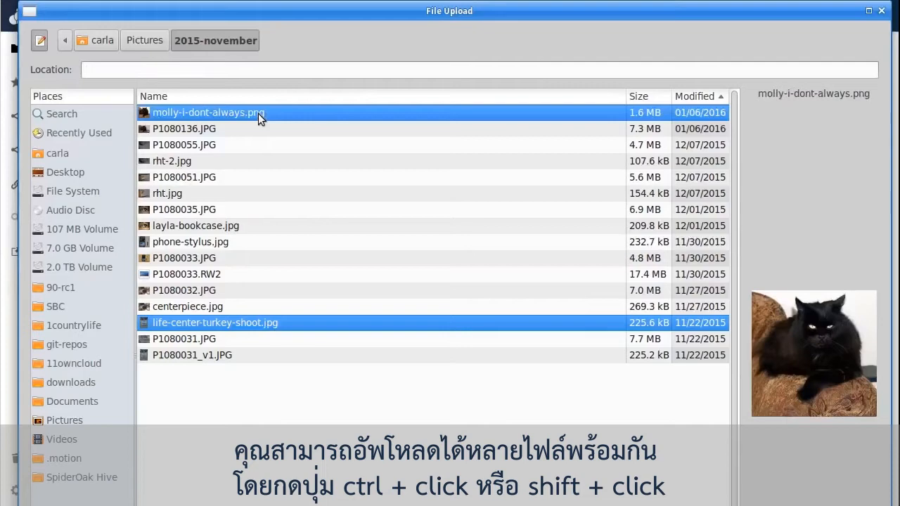
{"action": "left_click", "coordinate": [191, 241]}
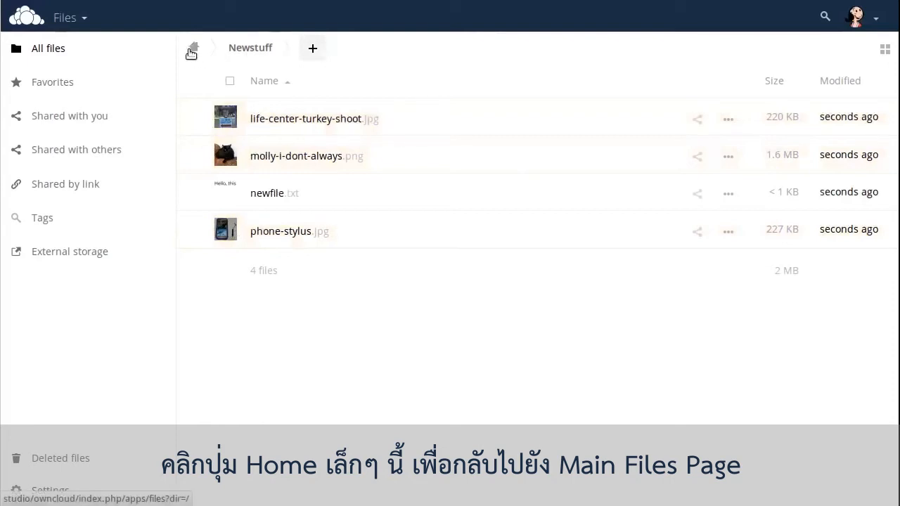
- Go back to the main file list and open the account menu
{"action": "left_click", "coordinate": [192, 49]}
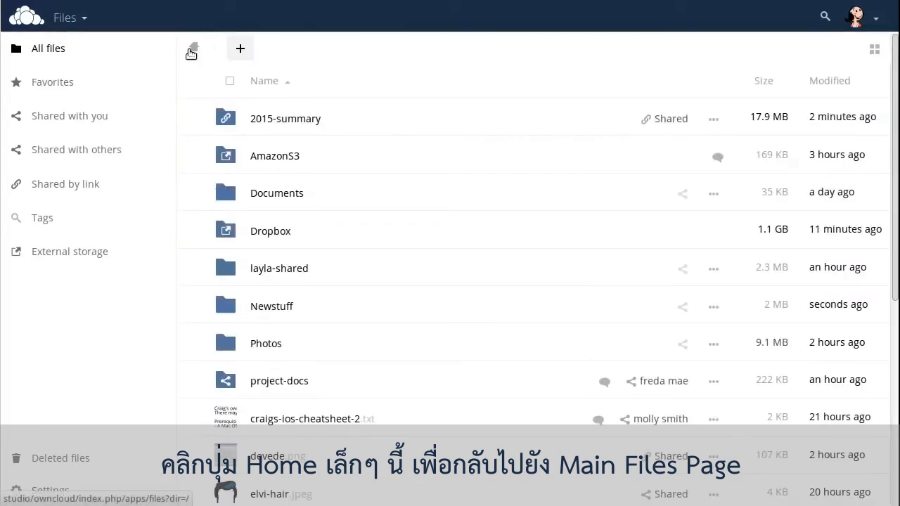
{"action": "type", "text": "to"}
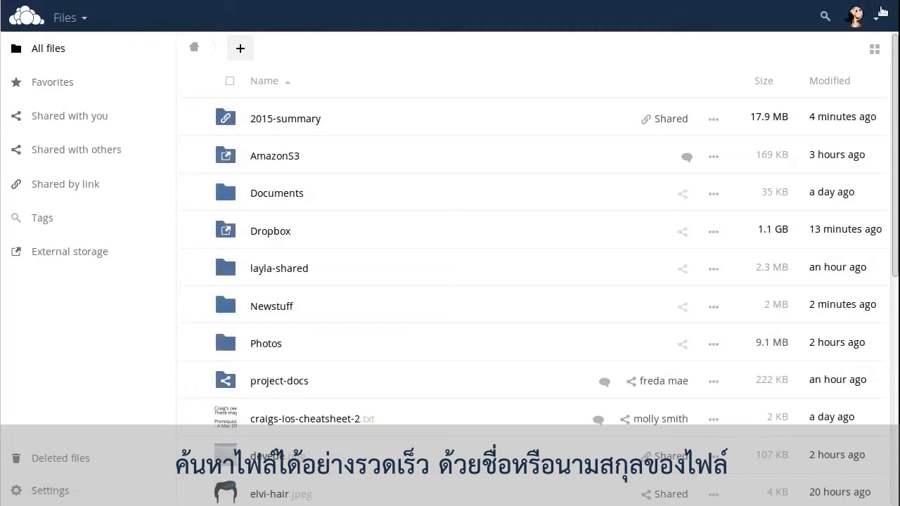
{"action": "left_click", "coordinate": [856, 16]}
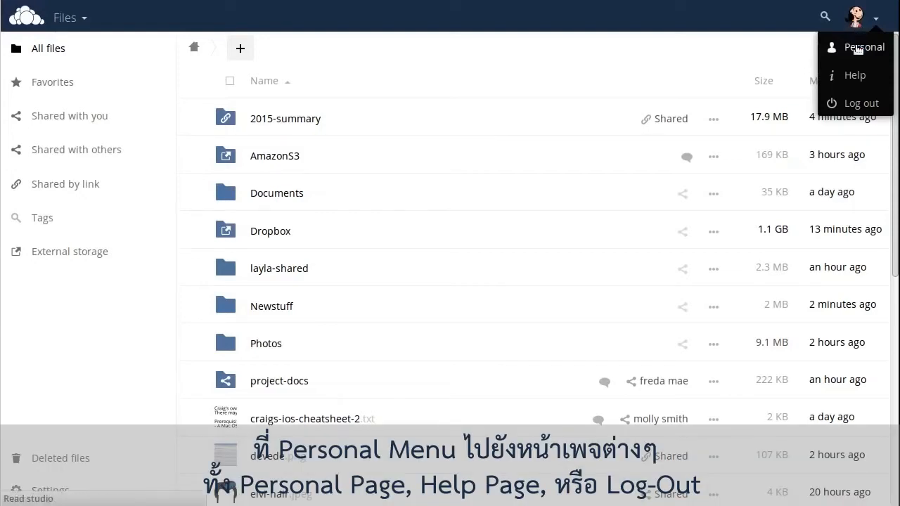
- Open Personal settings and enter the email address beginning 'layla'
{"action": "left_click", "coordinate": [864, 46]}
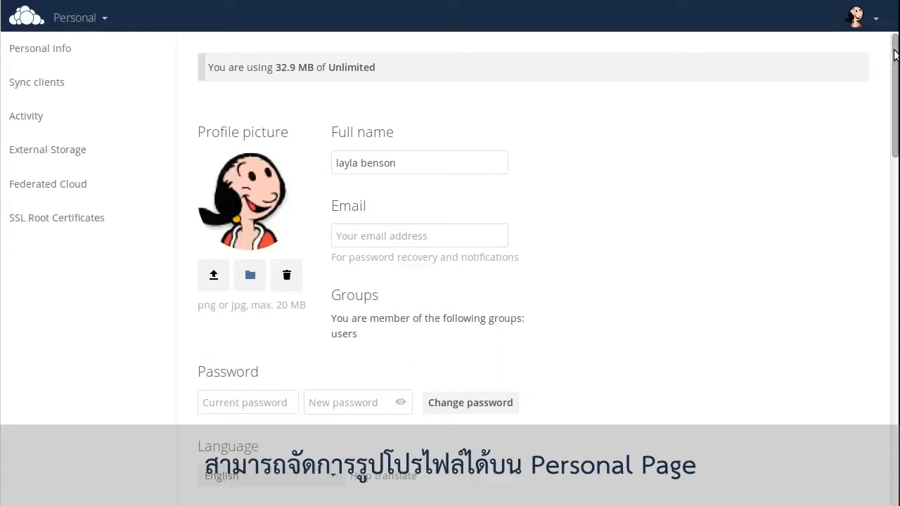
{"action": "left_click", "coordinate": [419, 235]}
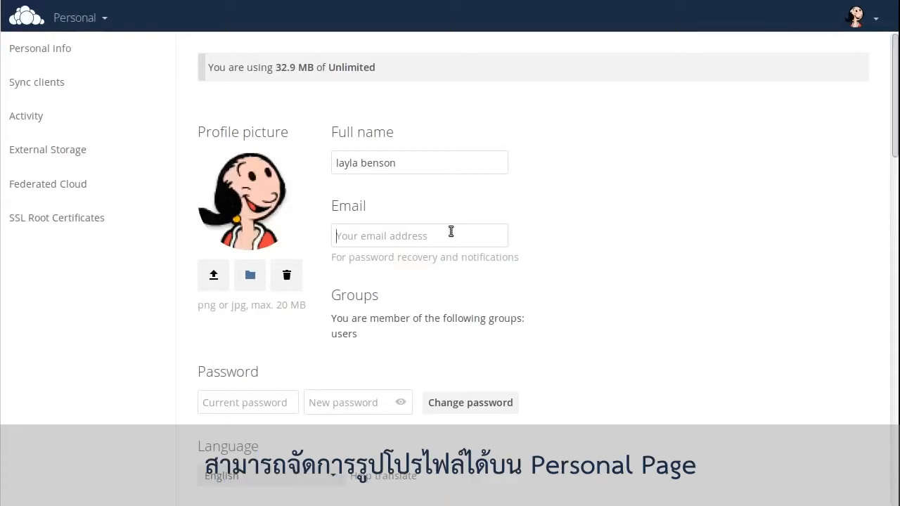
{"action": "type", "text": "layla@example.com"}
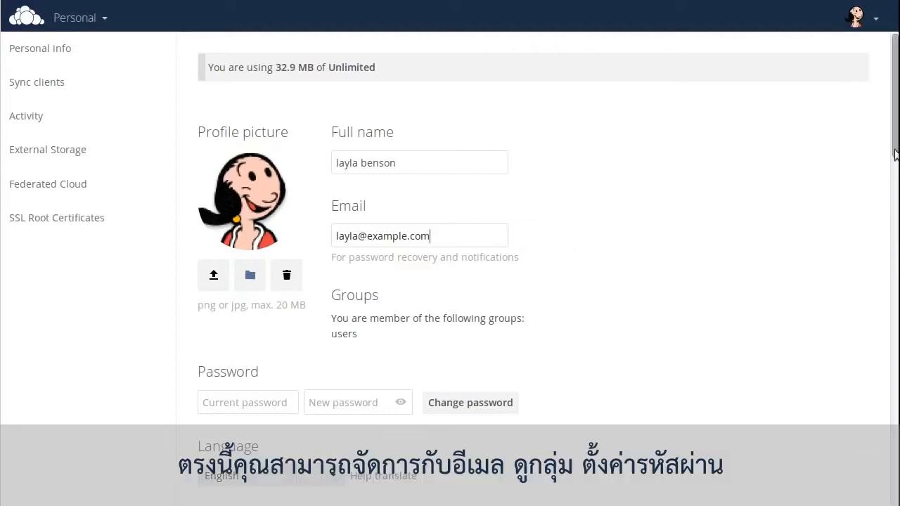
{"action": "scroll", "scroll_direction": "down", "scroll_amount": 3}
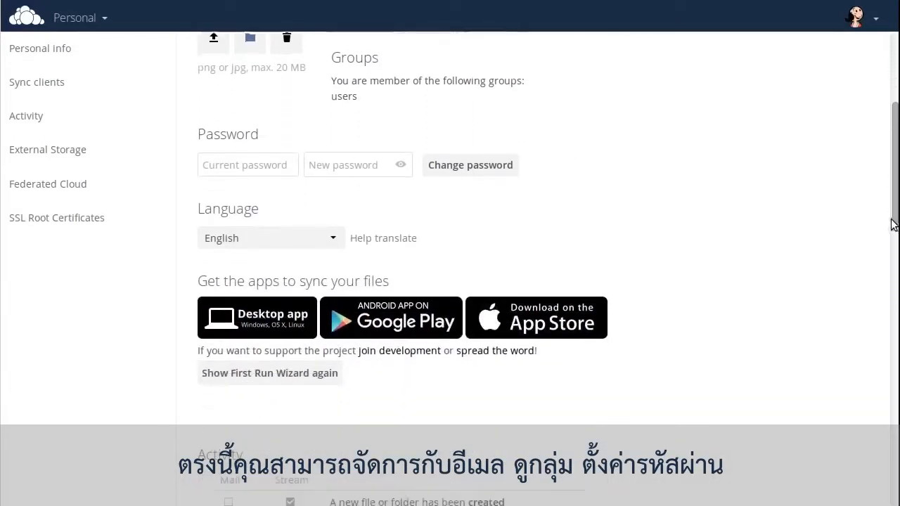
{"action": "scroll", "scroll_direction": "down", "scroll_amount": 3}
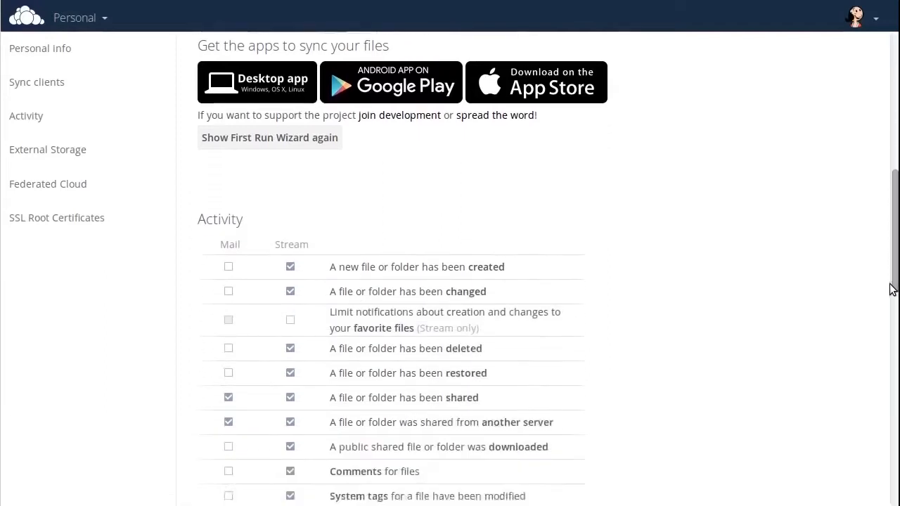
{"action": "scroll", "scroll_direction": "down", "scroll_amount": 3}
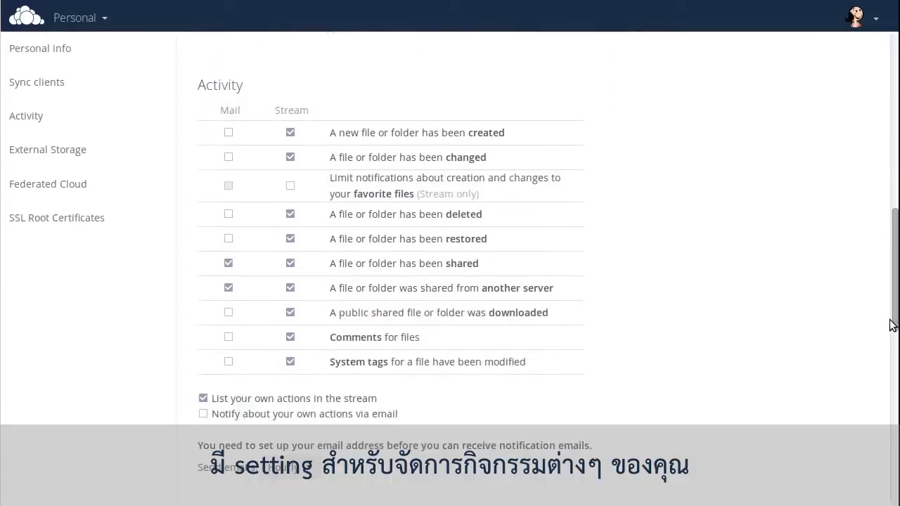
{"action": "scroll", "scroll_direction": "down", "scroll_amount": 3}
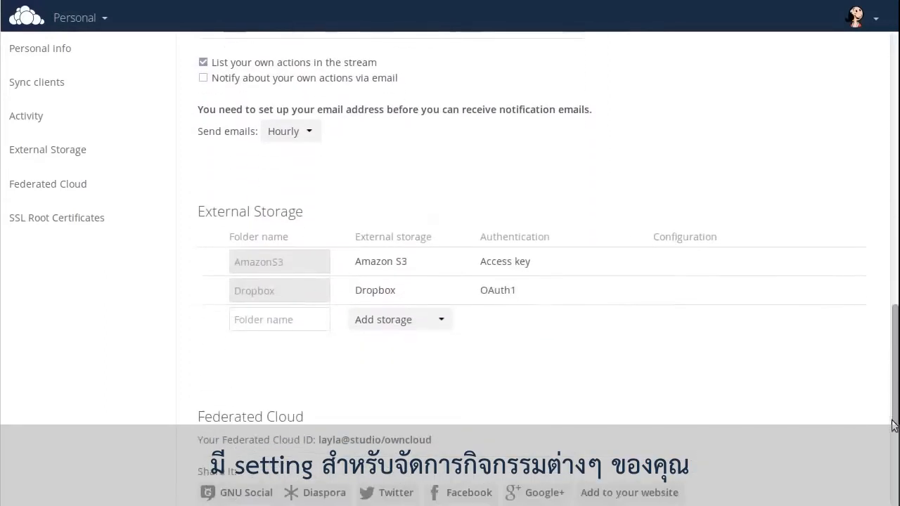
{"action": "scroll", "scroll_direction": "down", "scroll_amount": 3}
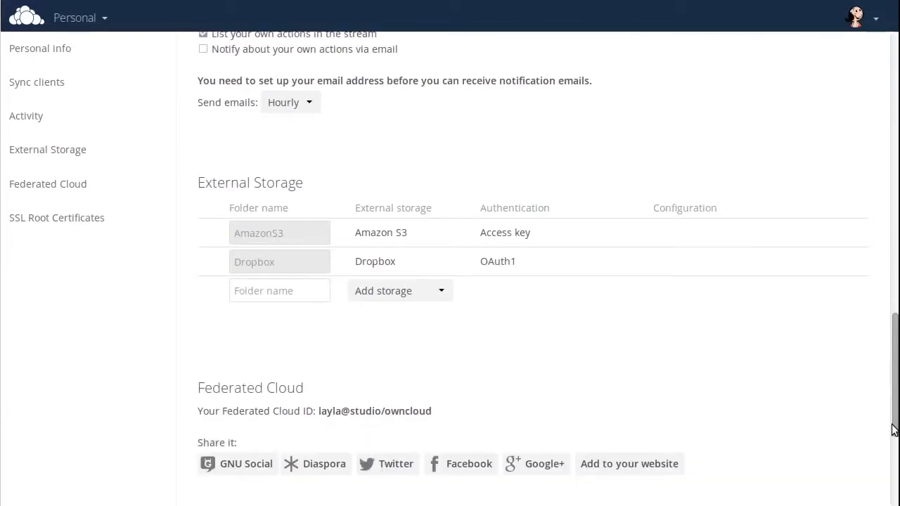
{"action": "scroll", "scroll_direction": "down", "scroll_amount": 3}
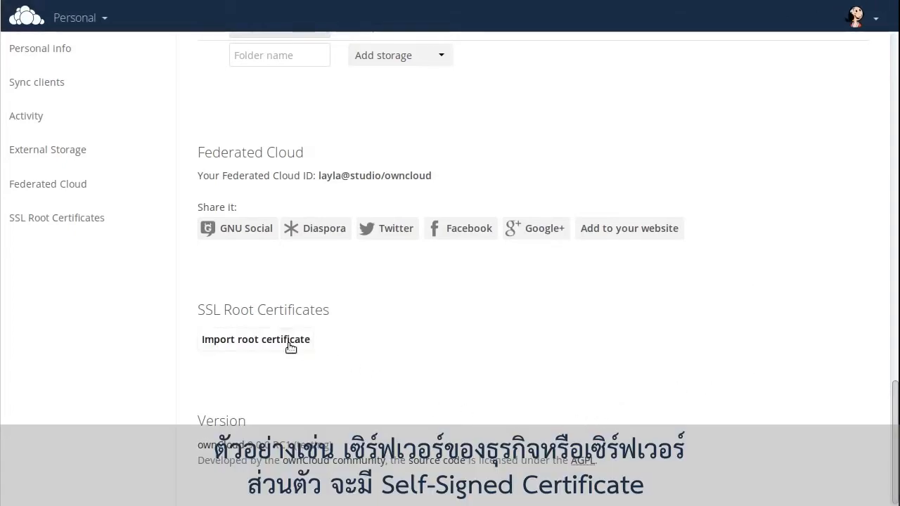
- Browse for a root certificate, then close the file picker and scroll back up Personal settings
{"action": "left_click", "coordinate": [255, 340]}
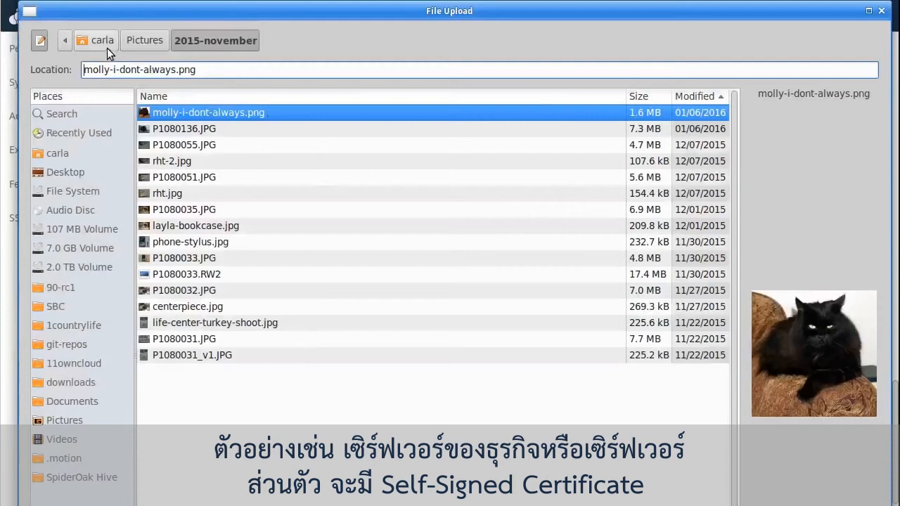
{"action": "left_click", "coordinate": [74, 363]}
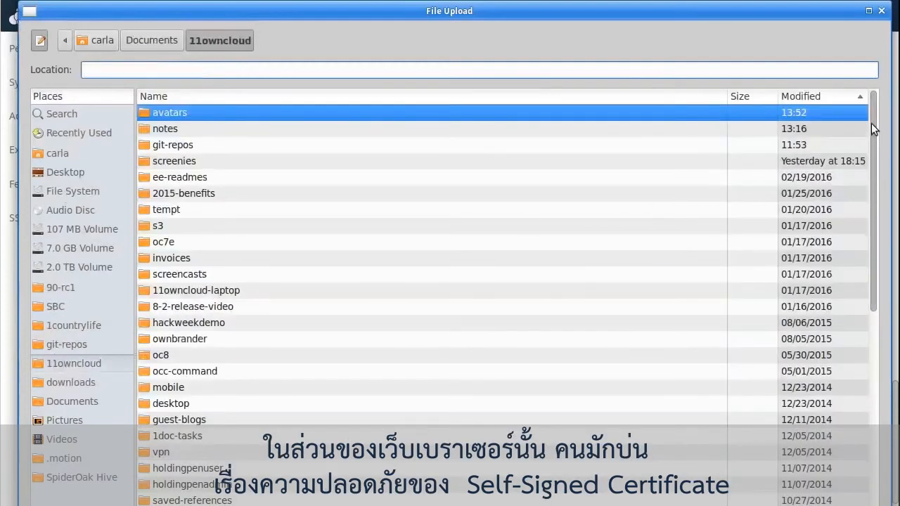
{"action": "scroll", "scroll_direction": "down", "scroll_amount": 3}
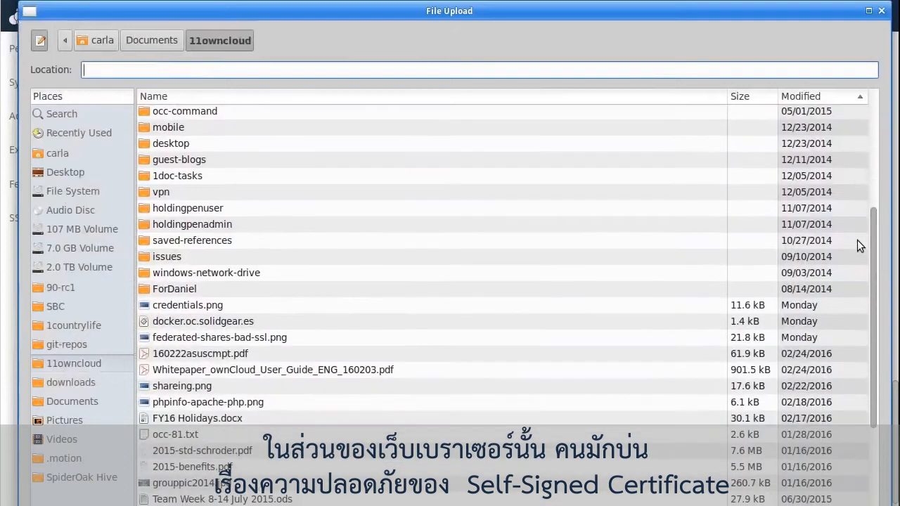
{"action": "left_click", "coordinate": [203, 321]}
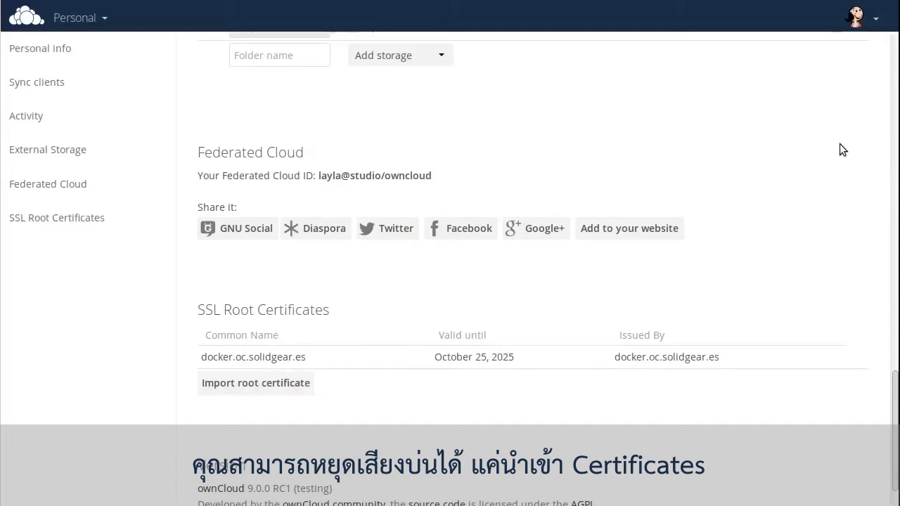
{"action": "scroll", "scroll_direction": "up", "scroll_amount": 3}
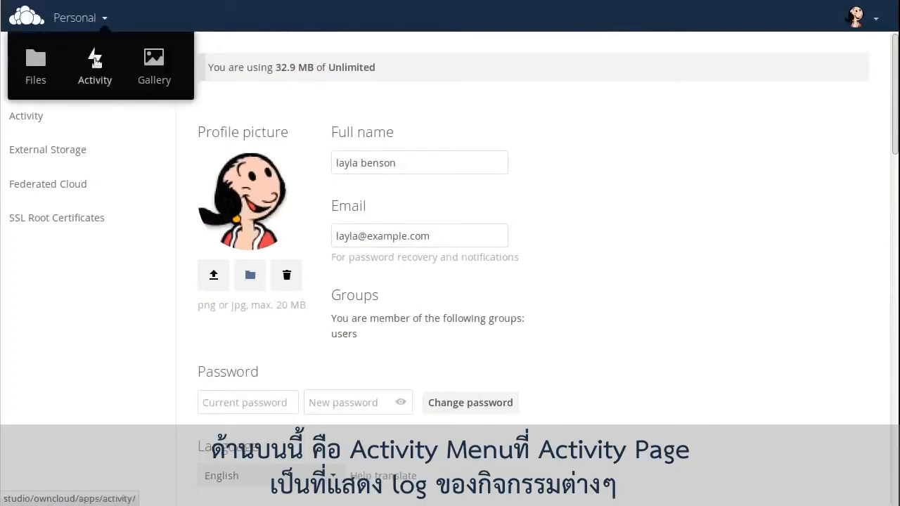
- Open the Activity page and scroll down through All Activities to the bottom
{"action": "left_click", "coordinate": [94, 59]}
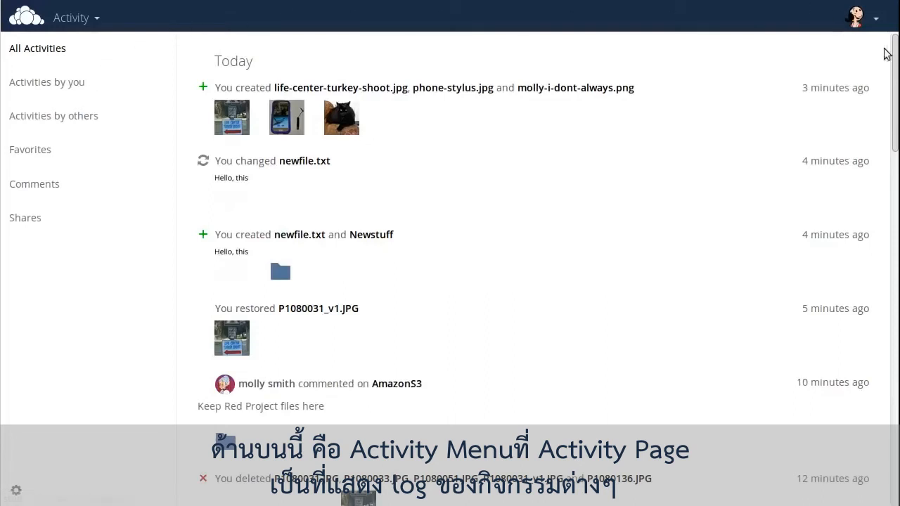
{"action": "scroll", "scroll_direction": "down", "scroll_amount": 3}
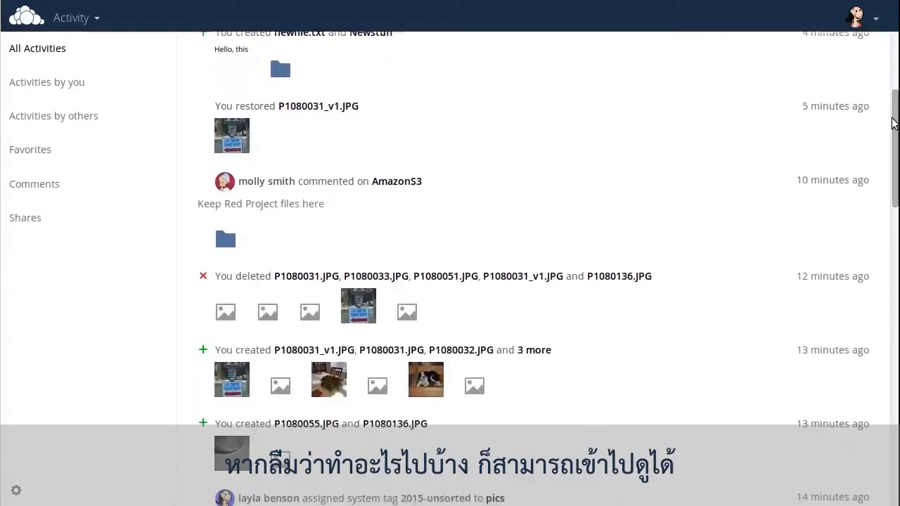
{"action": "scroll", "scroll_direction": "down", "scroll_amount": 3}
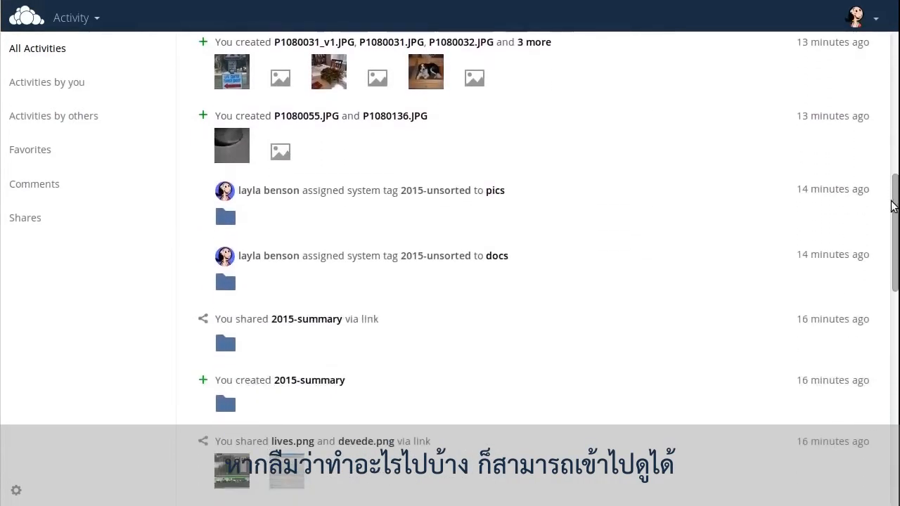
{"action": "scroll", "scroll_direction": "down", "scroll_amount": 3}
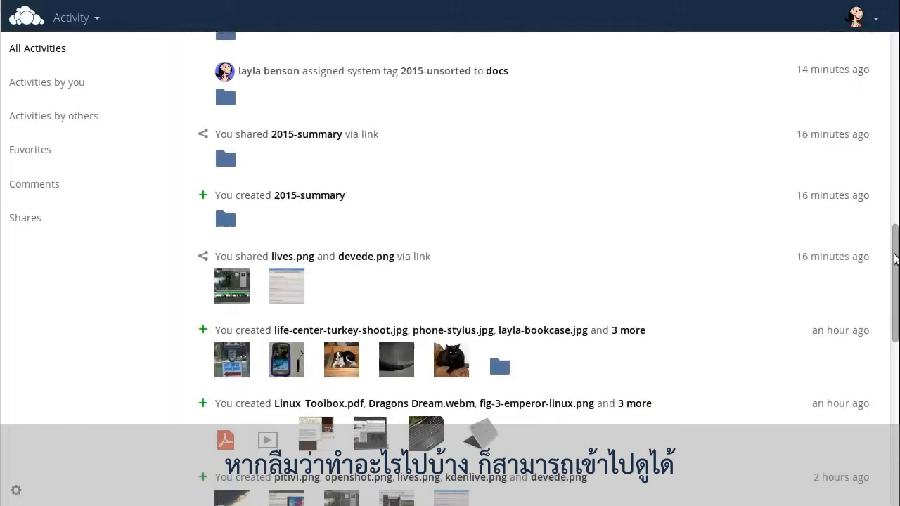
{"action": "scroll", "scroll_direction": "down", "scroll_amount": 3}
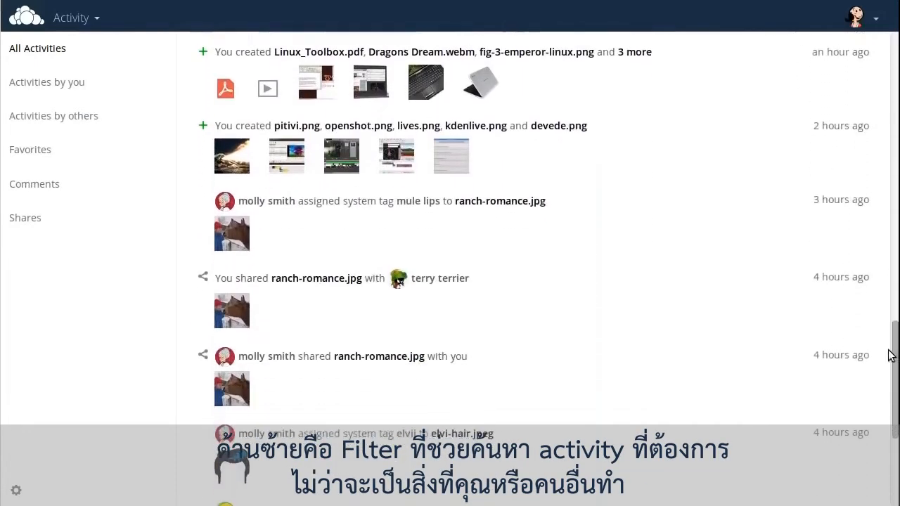
{"action": "scroll", "scroll_direction": "down", "scroll_amount": 3}
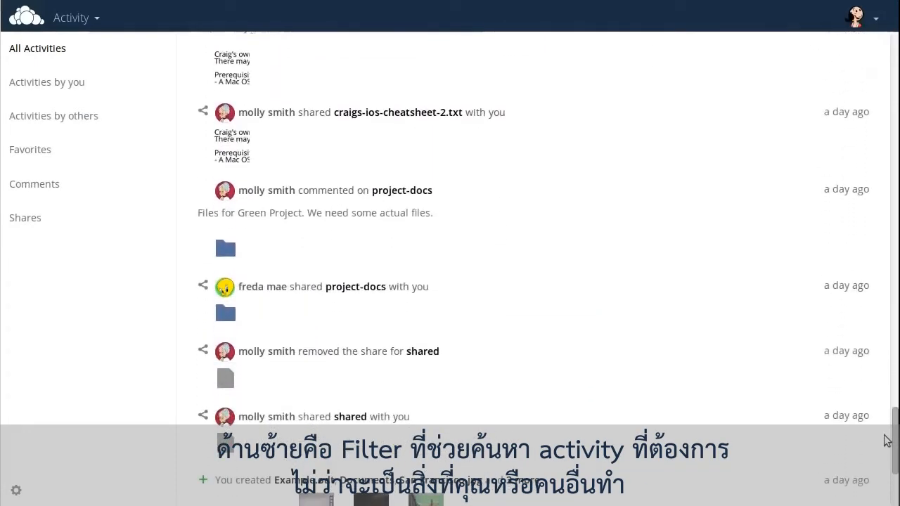
{"action": "scroll", "scroll_direction": "down", "scroll_amount": 3}
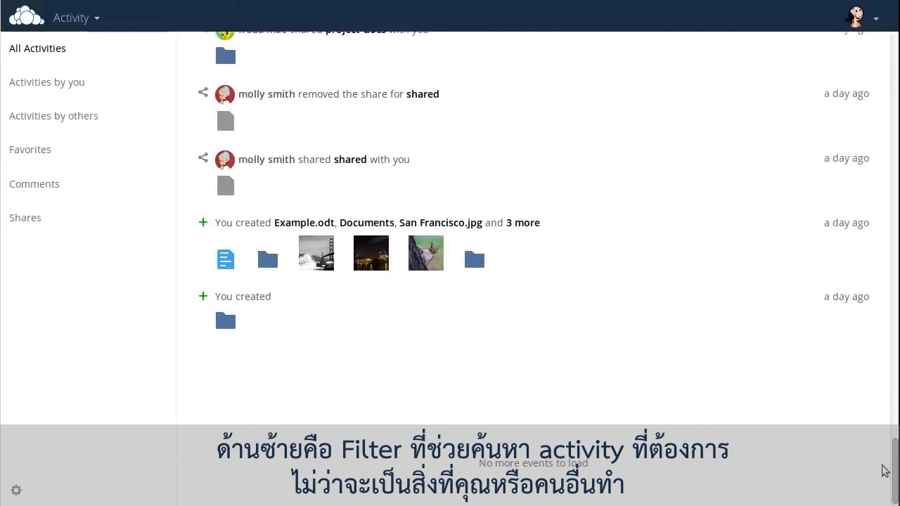
- Scroll back up to today's events and select the ownCloud logo in the header
{"action": "scroll", "scroll_direction": "up", "scroll_amount": 3}
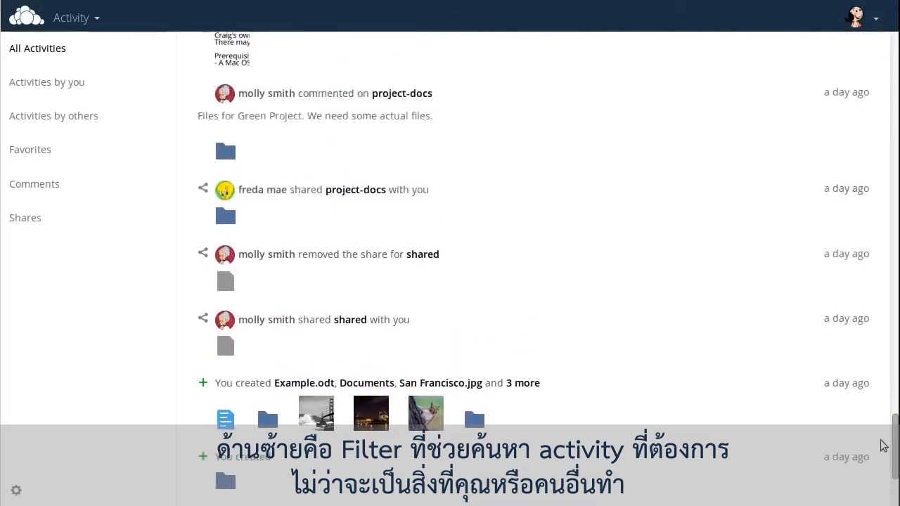
{"action": "scroll", "scroll_direction": "up", "scroll_amount": 3}
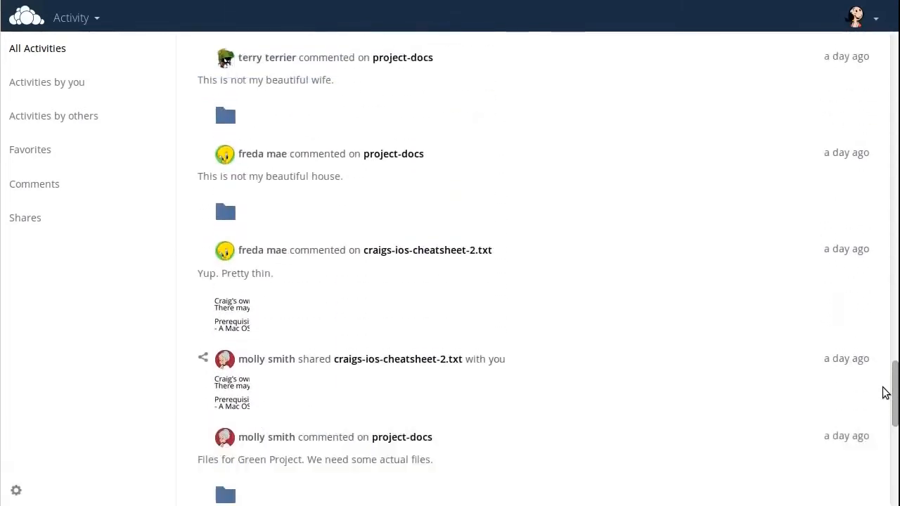
{"action": "scroll", "scroll_direction": "up", "scroll_amount": 3}
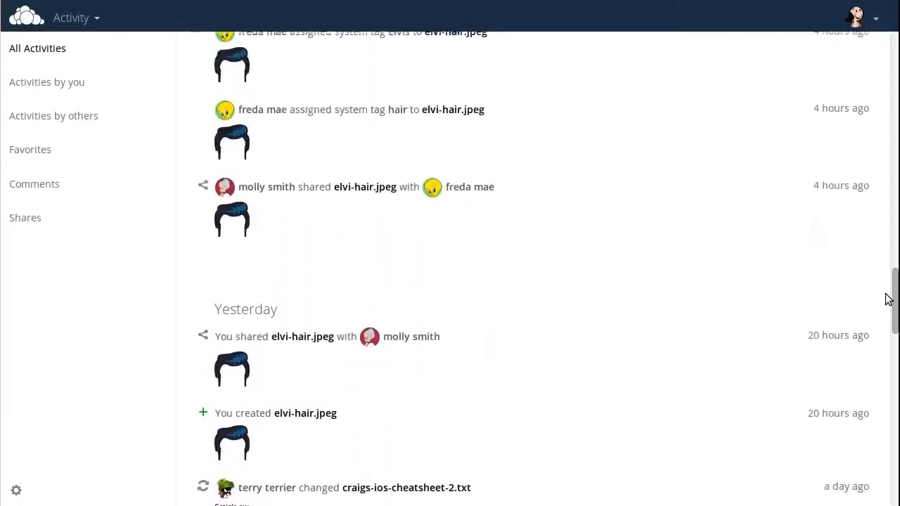
{"action": "scroll", "scroll_direction": "up", "scroll_amount": 3}
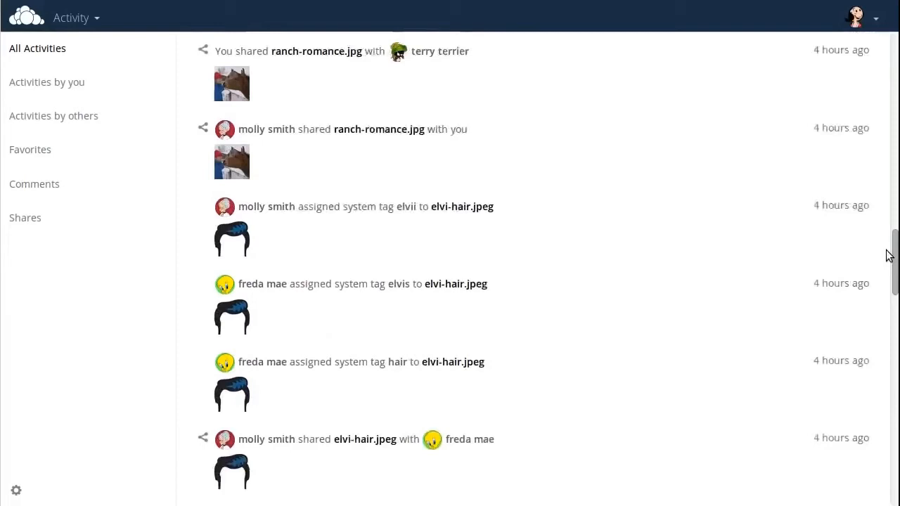
{"action": "scroll", "scroll_direction": "up", "scroll_amount": 3}
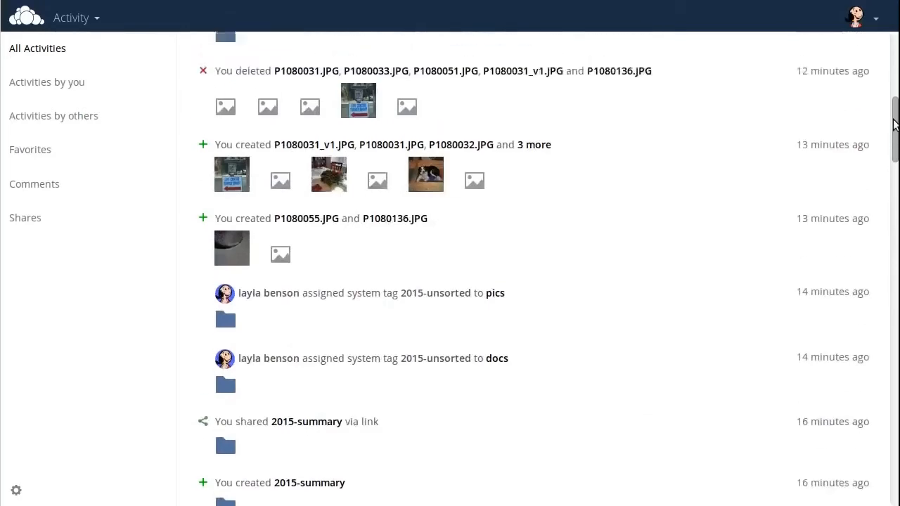
{"action": "left_click", "coordinate": [855, 17]}
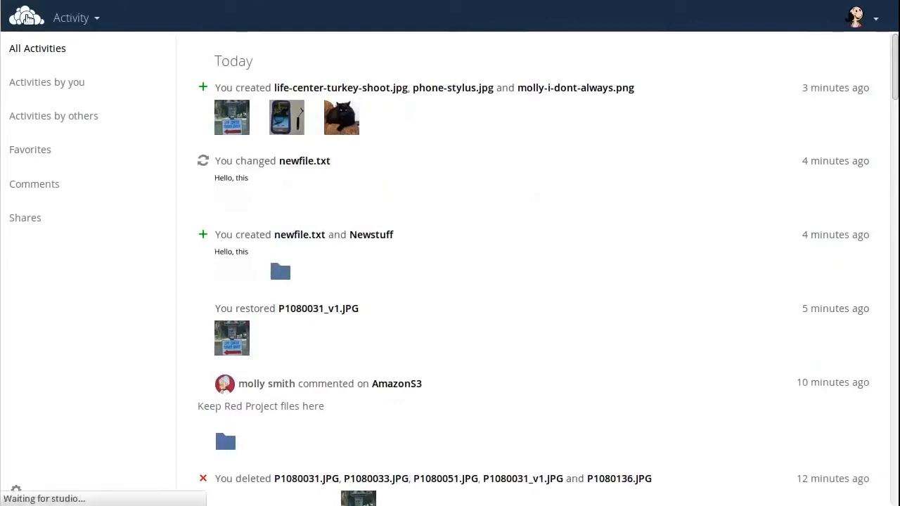
- Open Gallery, then view only the Newstuff folder's three images
{"action": "left_click", "coordinate": [71, 18]}
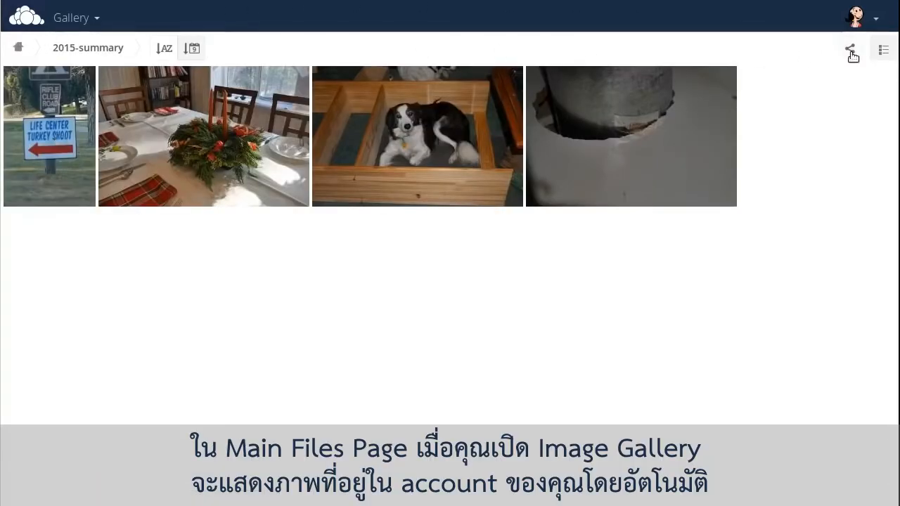
{"action": "left_click", "coordinate": [850, 49]}
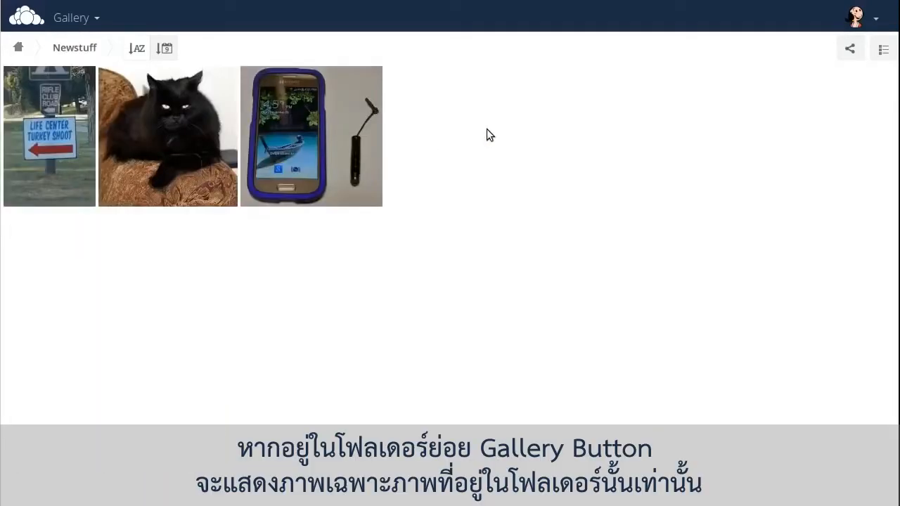
{"action": "mouse_move", "coordinate": [182, 132]}
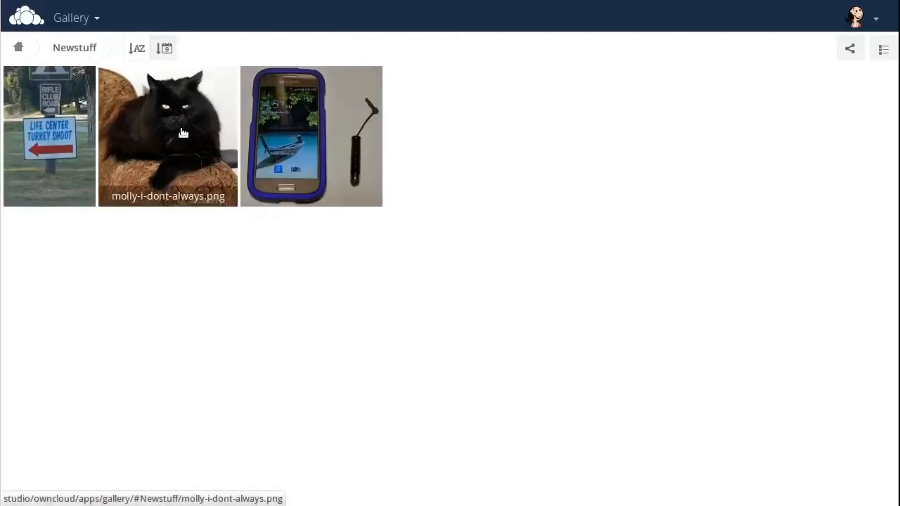
{"action": "left_click", "coordinate": [311, 135]}
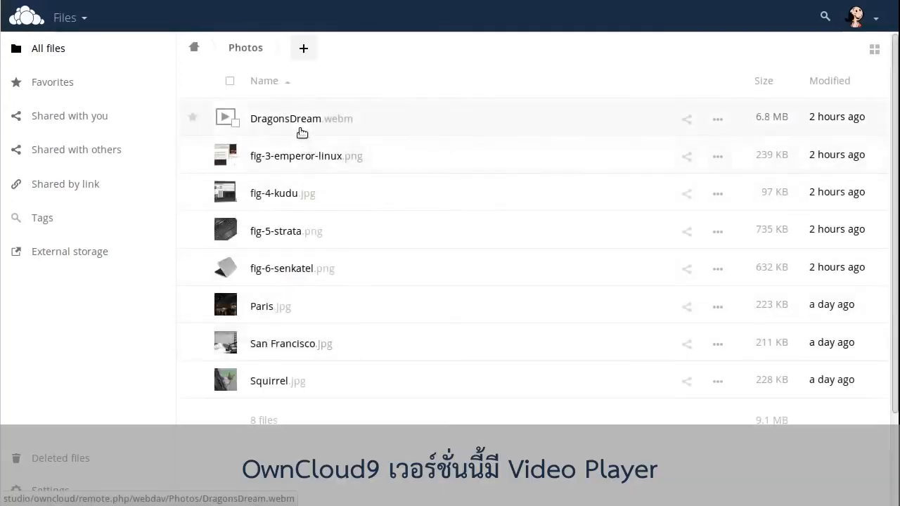
{"action": "left_click", "coordinate": [287, 118]}
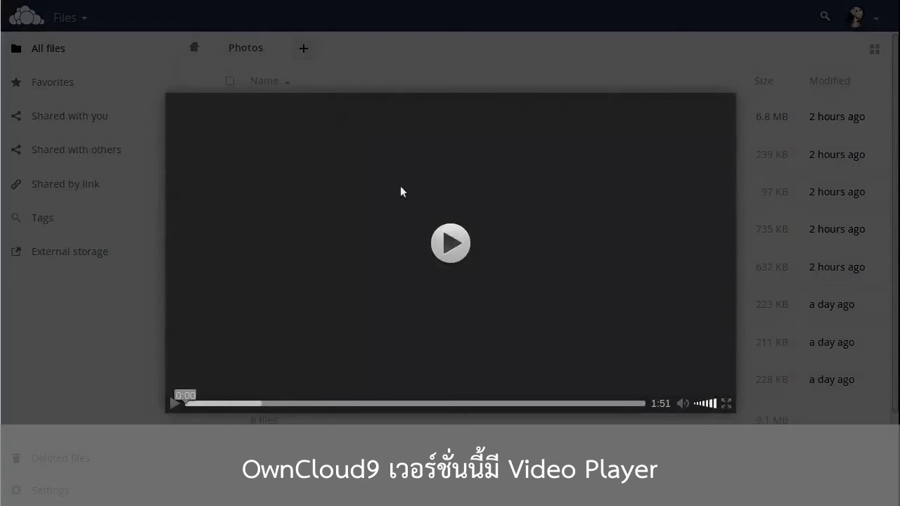
{"action": "left_click", "coordinate": [450, 242]}
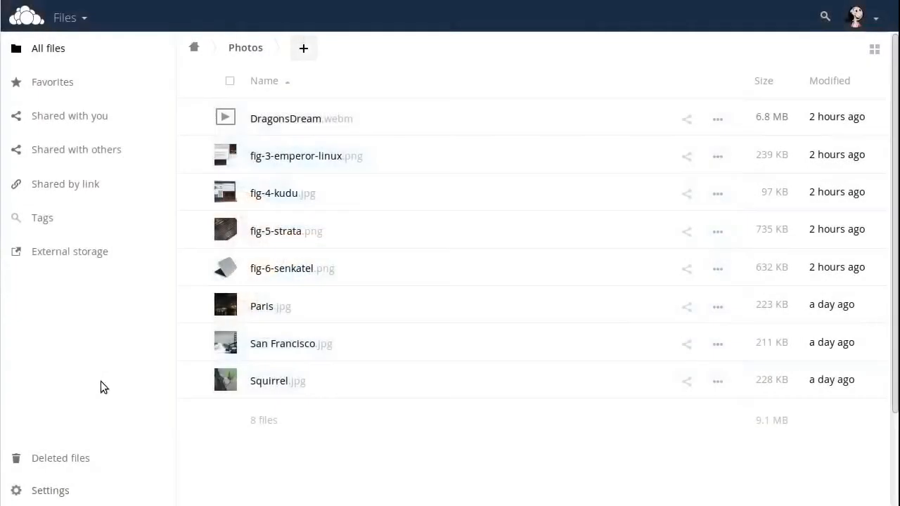
{"action": "mouse_move", "coordinate": [117, 203]}
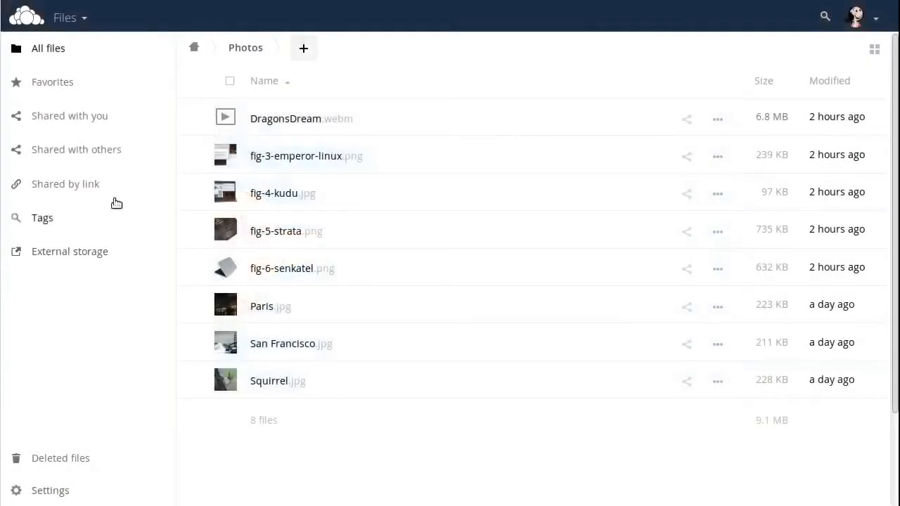
{"action": "mouse_move", "coordinate": [233, 11]}
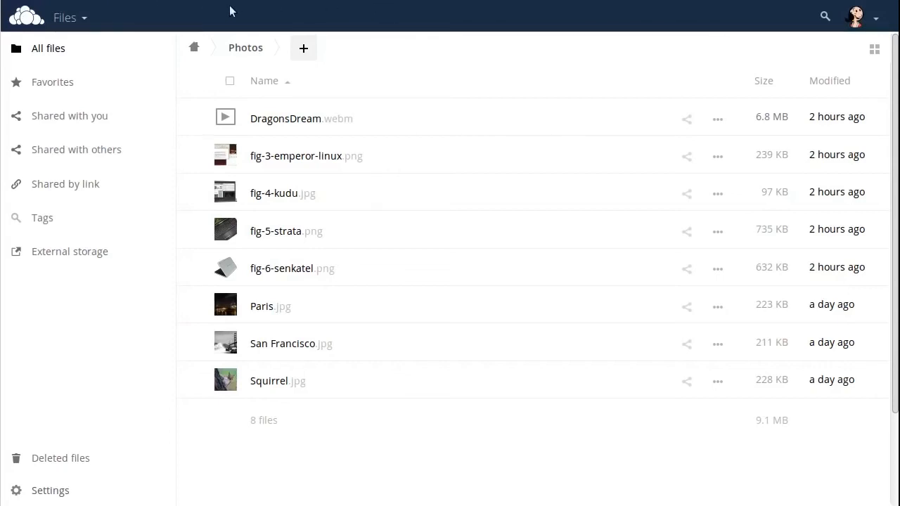
{"action": "mouse_move", "coordinate": [195, 49]}
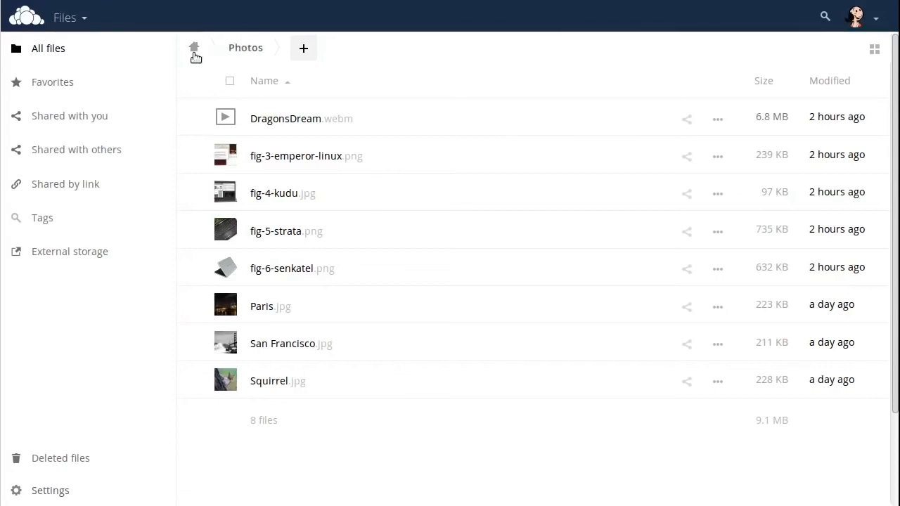
- Return Linux_Toolbox.pdf to its first page and show the chapter outline sidebar
{"action": "left_click", "coordinate": [195, 48]}
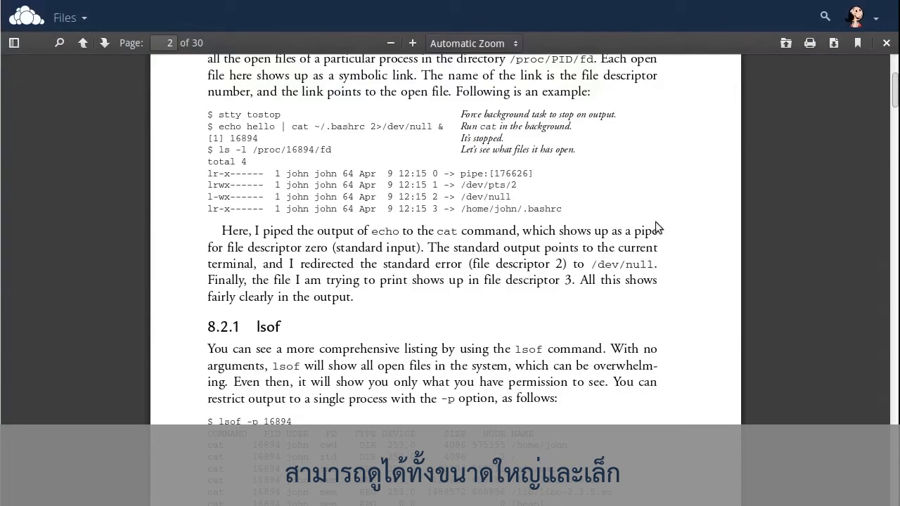
{"action": "left_click", "coordinate": [83, 43]}
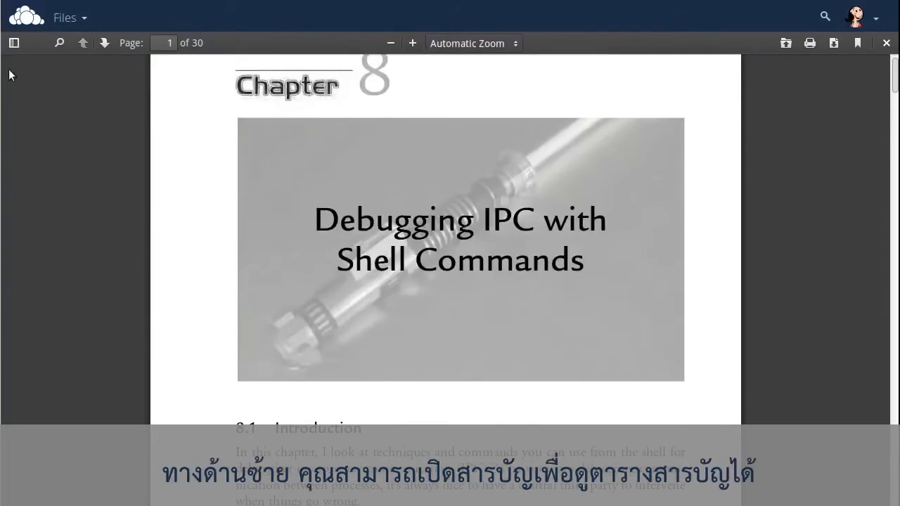
{"action": "left_click", "coordinate": [13, 43]}
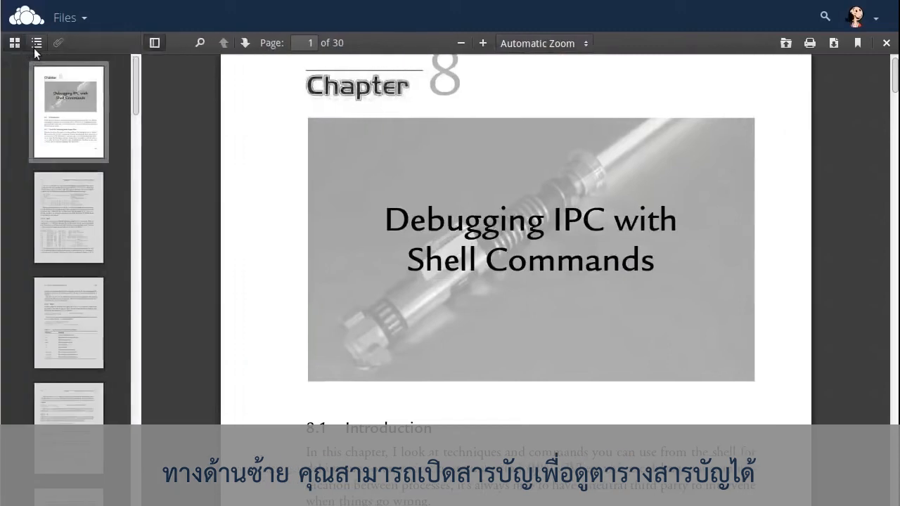
{"action": "left_click", "coordinate": [36, 42]}
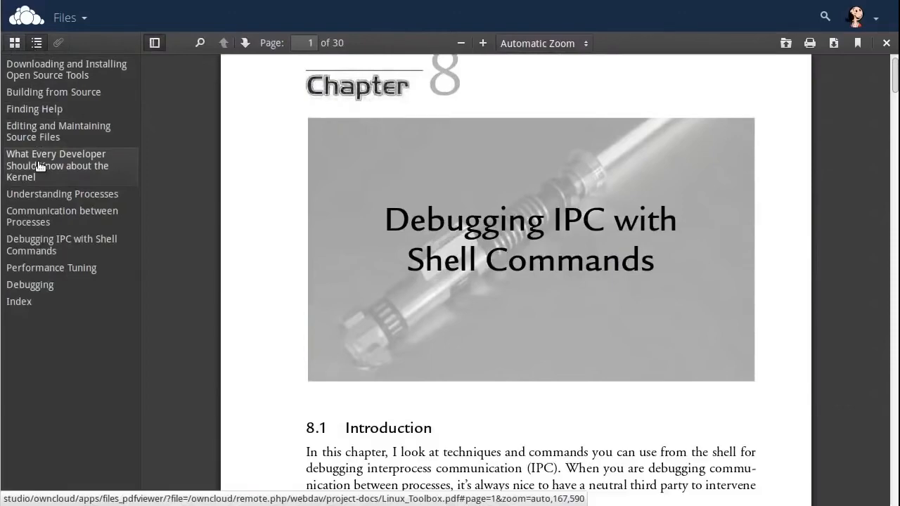
{"action": "scroll", "scroll_direction": "down", "scroll_amount": 3}
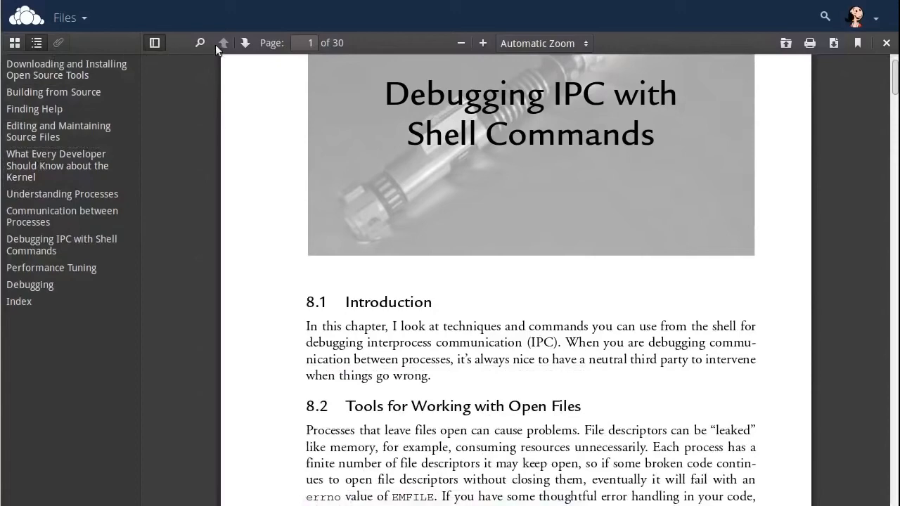
- Advance two pages, then jump to page 15 of 30 via the Page box
{"action": "left_click", "coordinate": [245, 43]}
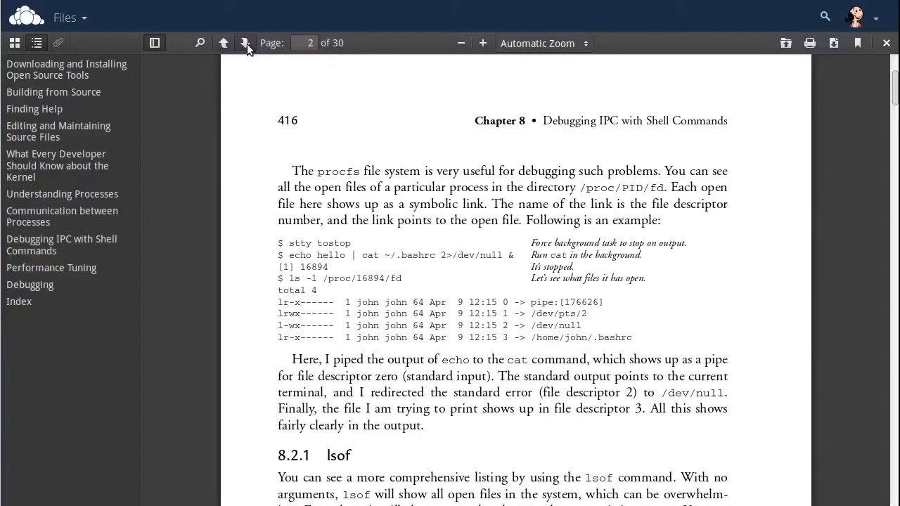
{"action": "left_click", "coordinate": [245, 43]}
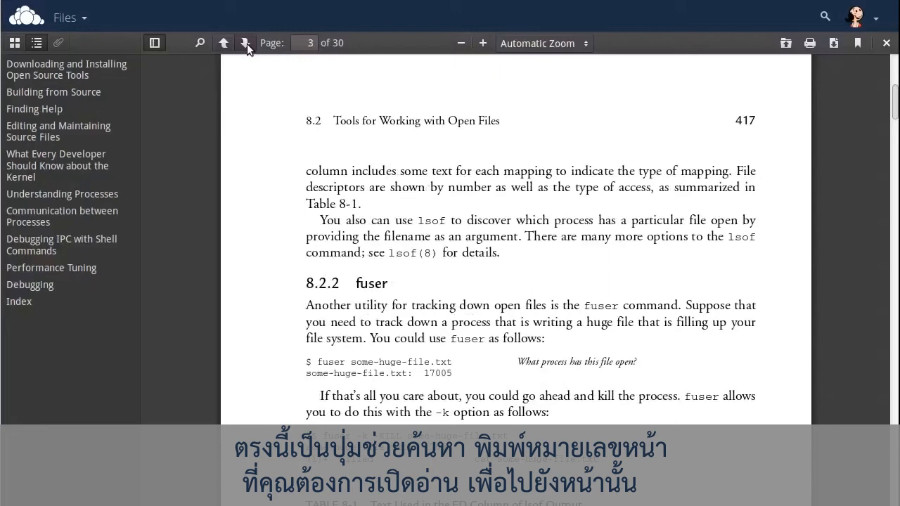
{"action": "left_click", "coordinate": [303, 43]}
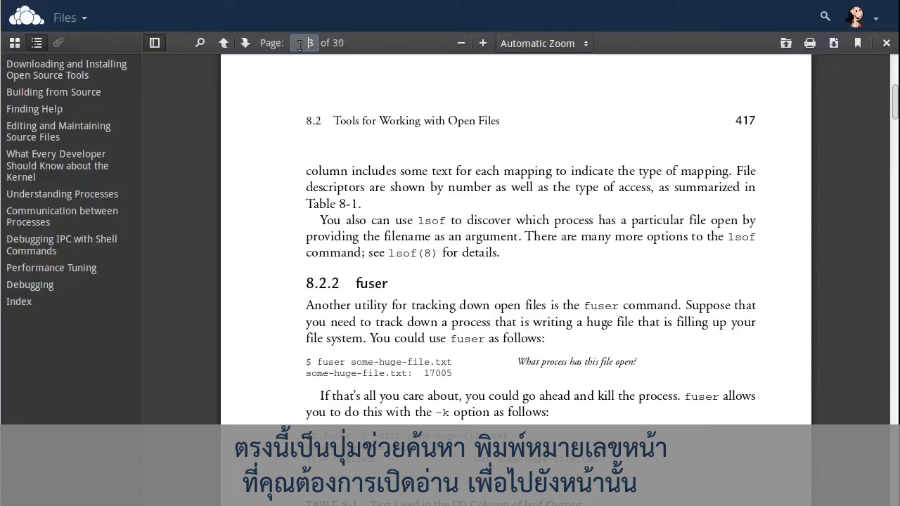
{"action": "type", "text": "15"}
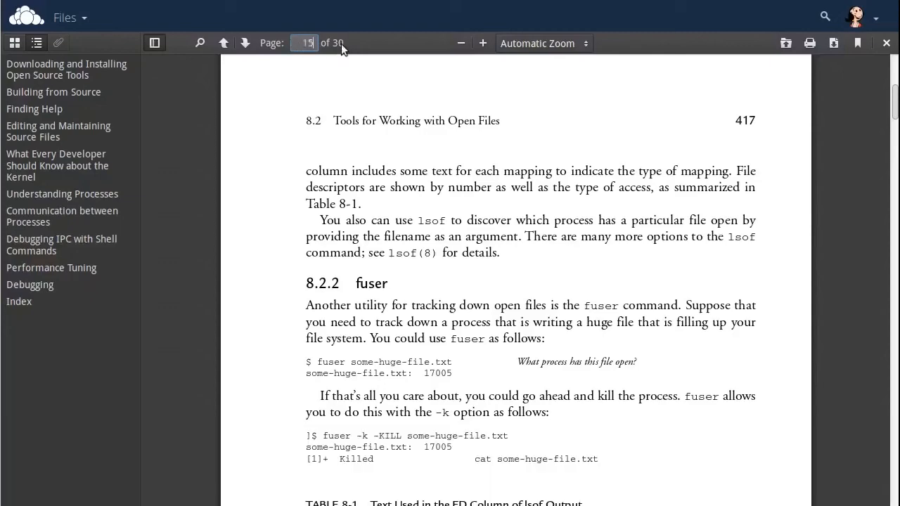
{"action": "type", "text": "15"}
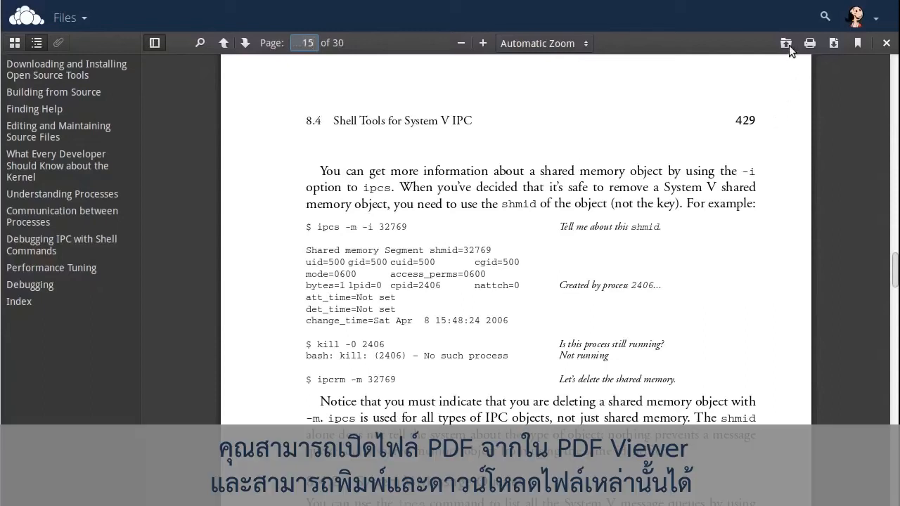
{"action": "mouse_move", "coordinate": [801, 50]}
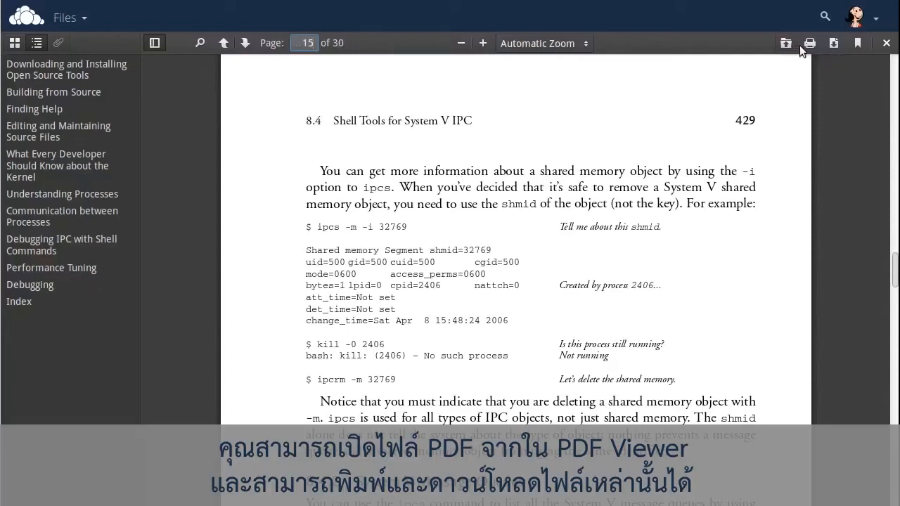
{"action": "mouse_move", "coordinate": [810, 43]}
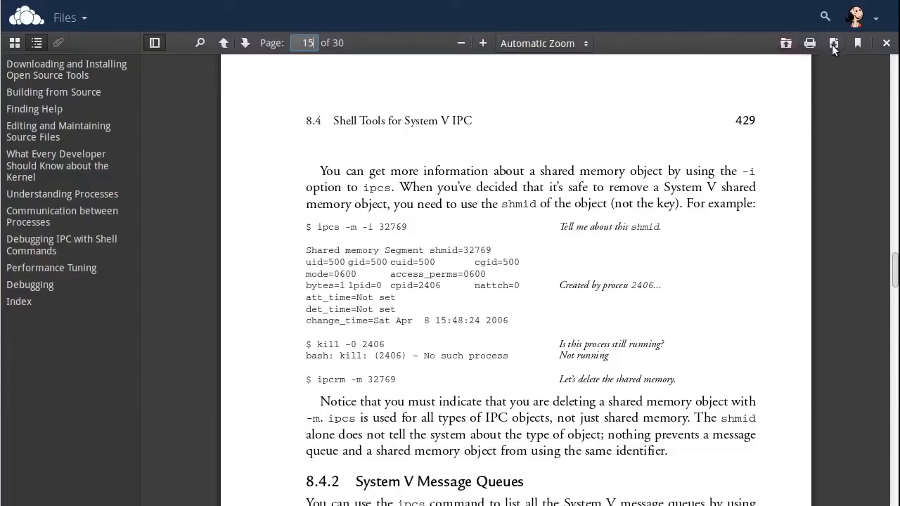
{"action": "mouse_move", "coordinate": [834, 43]}
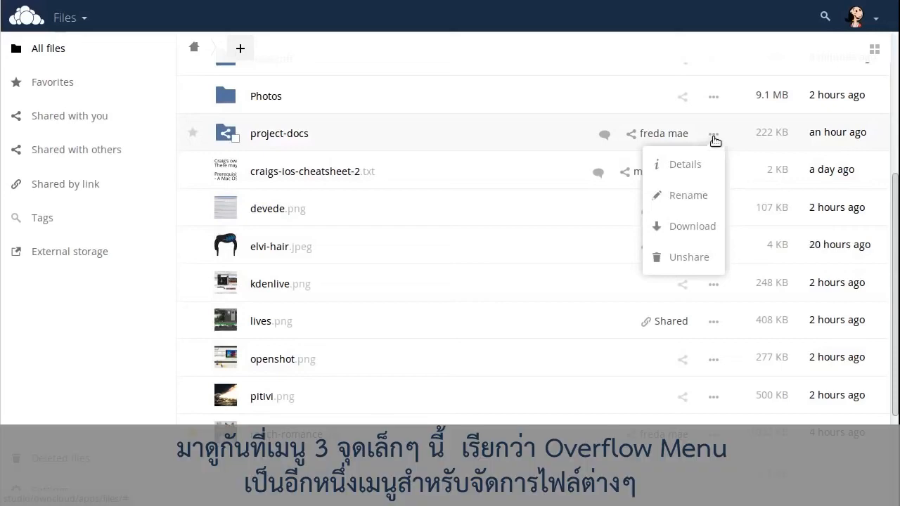
{"action": "mouse_move", "coordinate": [686, 167]}
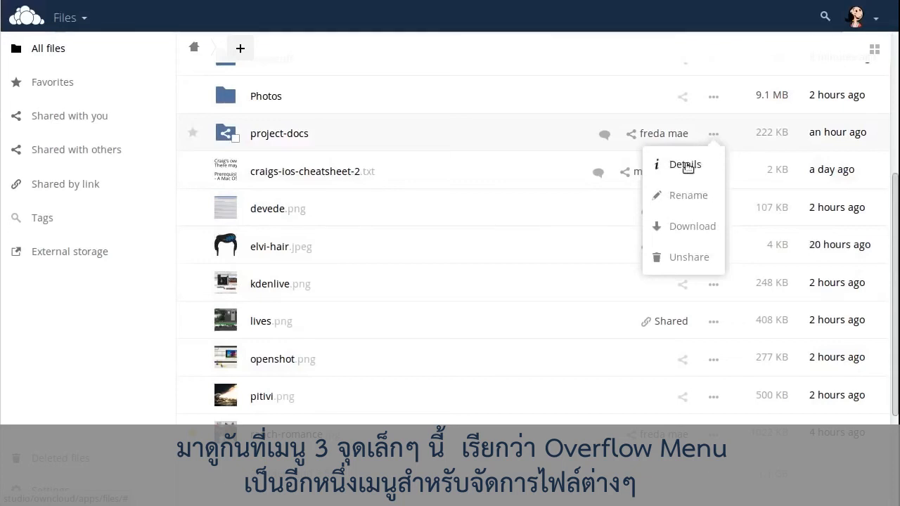
- Open project-docs details and add the collaborative tags 2014-archives and drafts
{"action": "left_click", "coordinate": [684, 163]}
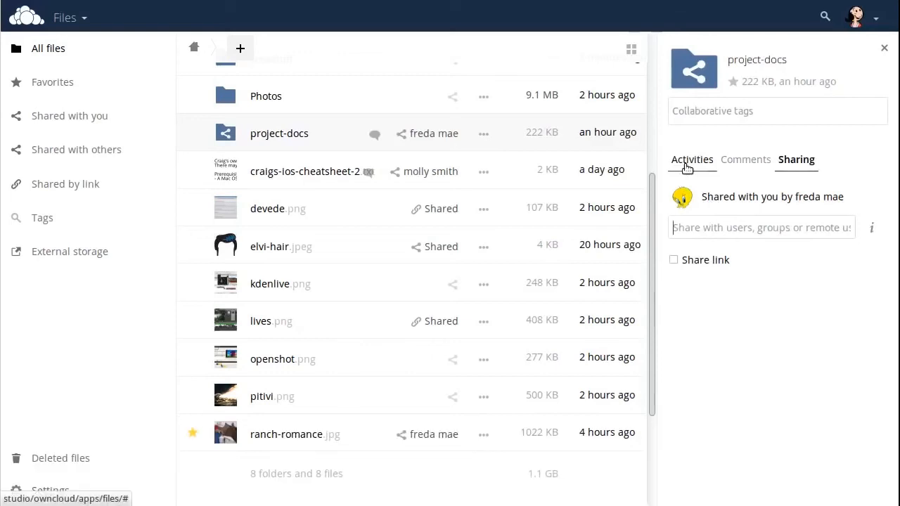
{"action": "left_click", "coordinate": [777, 110]}
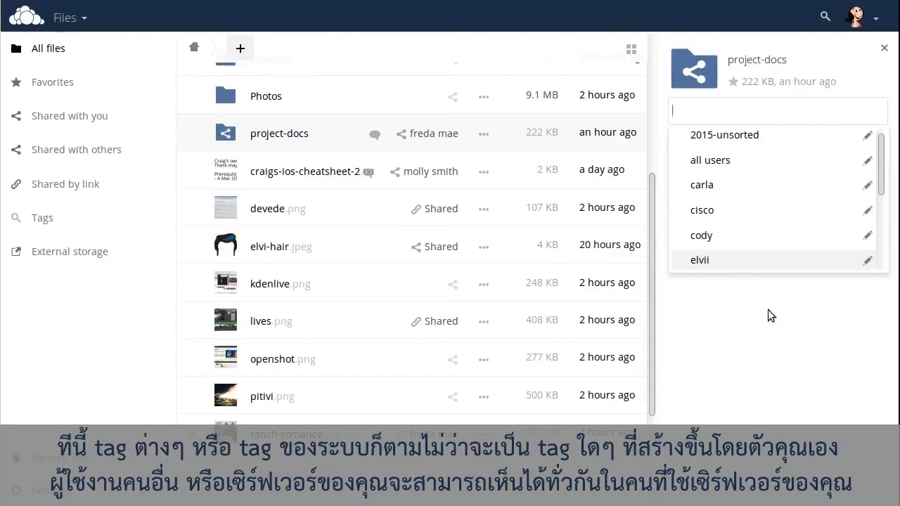
{"action": "type", "text": "201"}
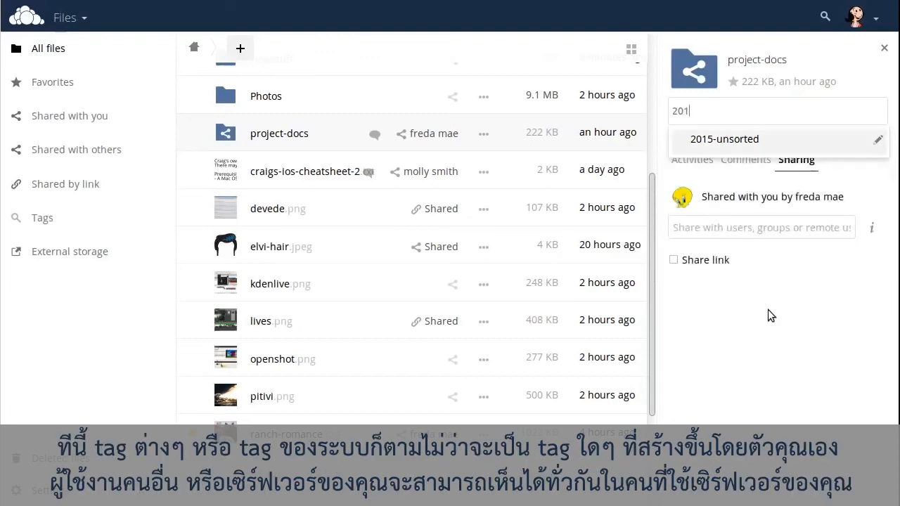
{"action": "type", "text": "2014-ar"}
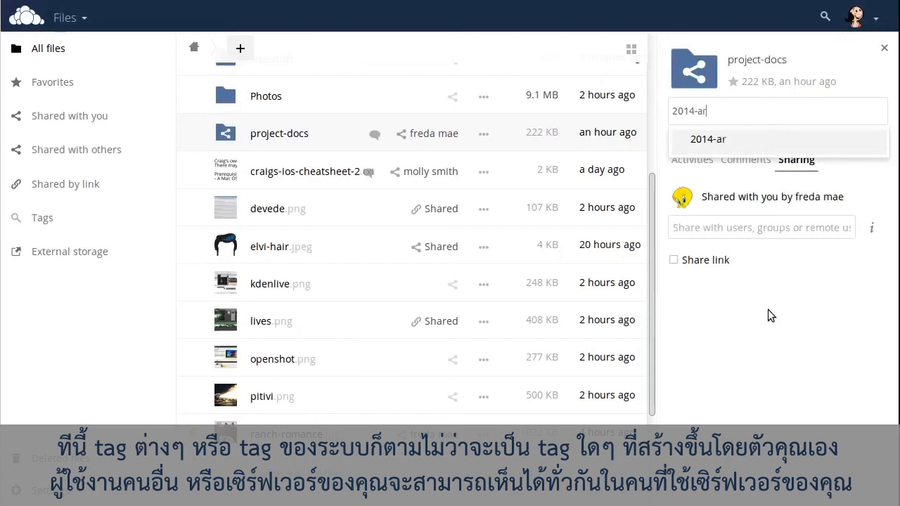
{"action": "type", "text": "cvh"}
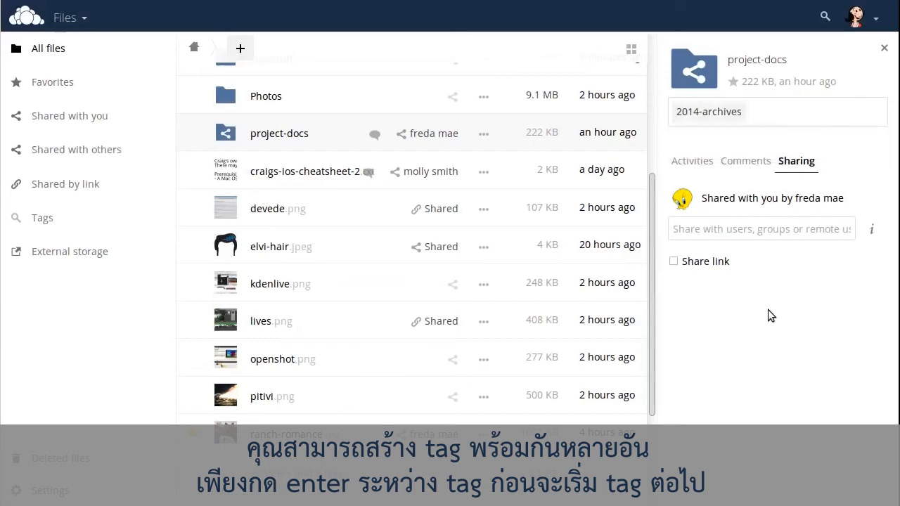
{"action": "left_click", "coordinate": [778, 112]}
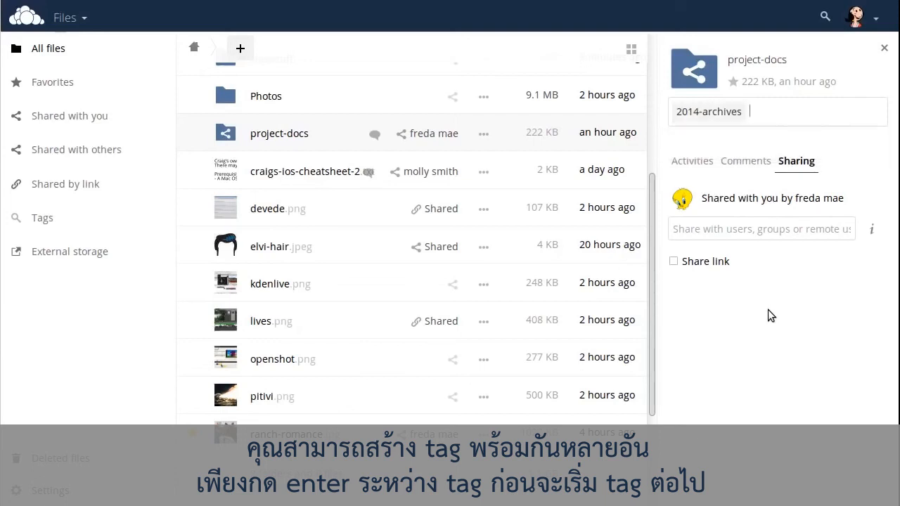
{"action": "type", "text": "drafts"}
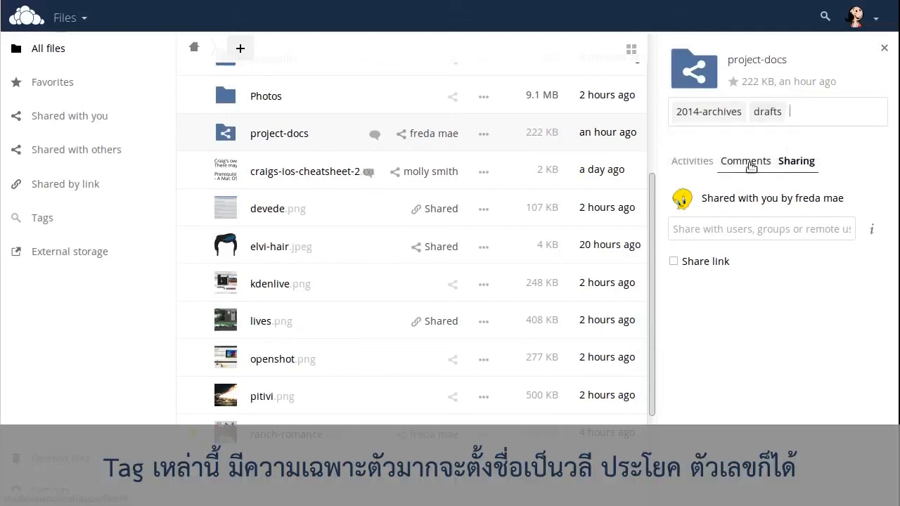
- Post the comment "Yes, it's messy, sorry, we need to clean it up!" under Comments
{"action": "left_click", "coordinate": [746, 161]}
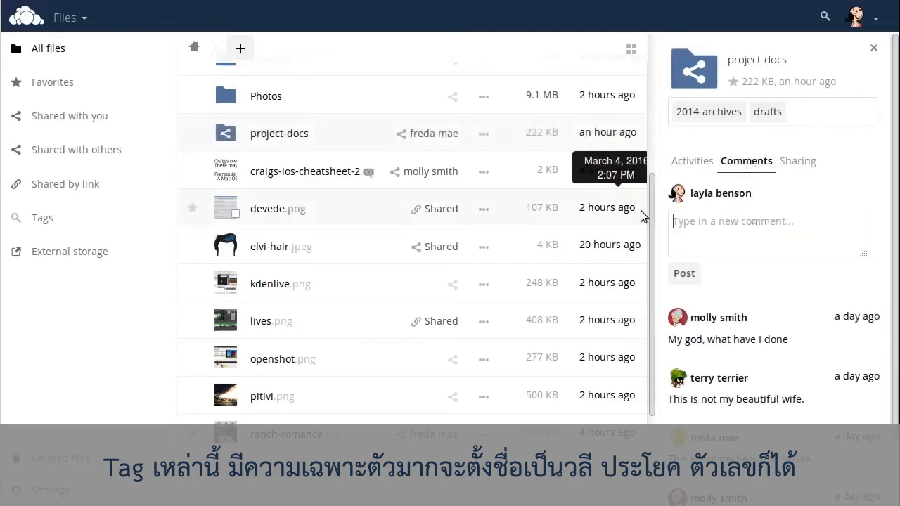
{"action": "type", "text": "Yes, it's"}
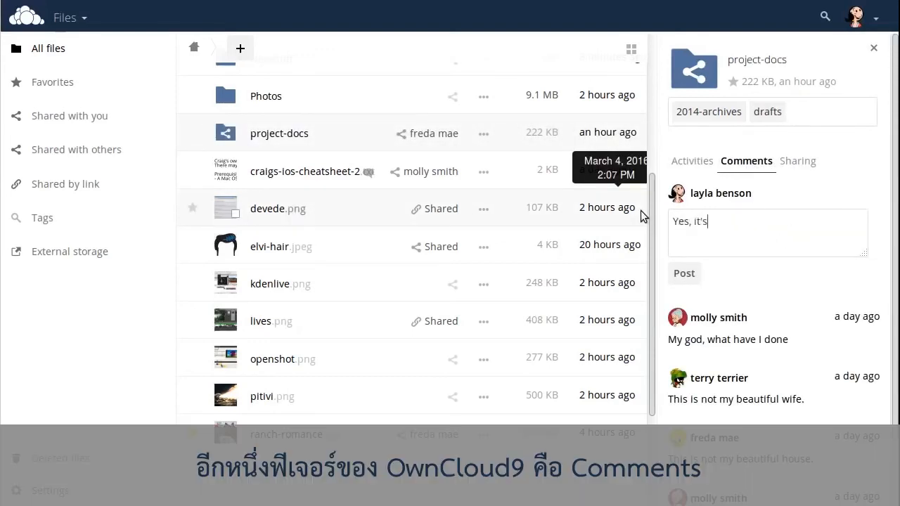
{"action": "type", "text": "messy, sorry, we need to"}
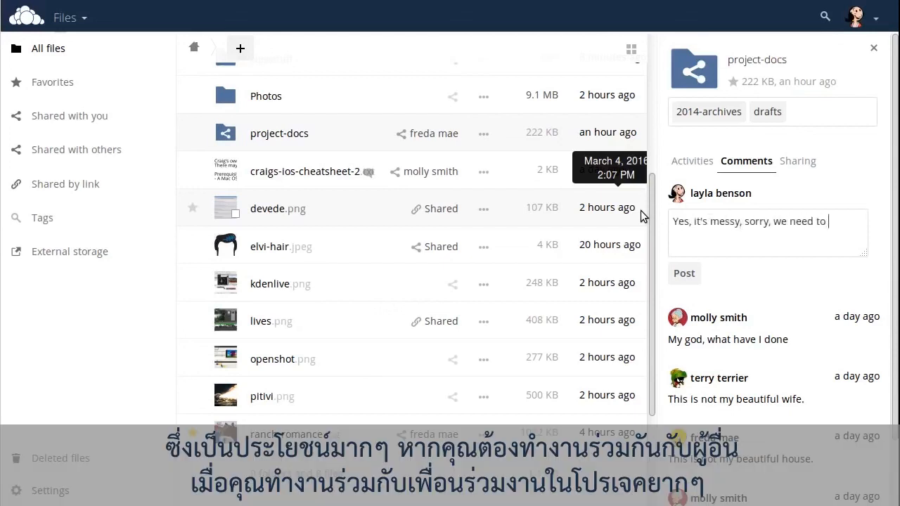
{"action": "type", "text": "clean it up!"}
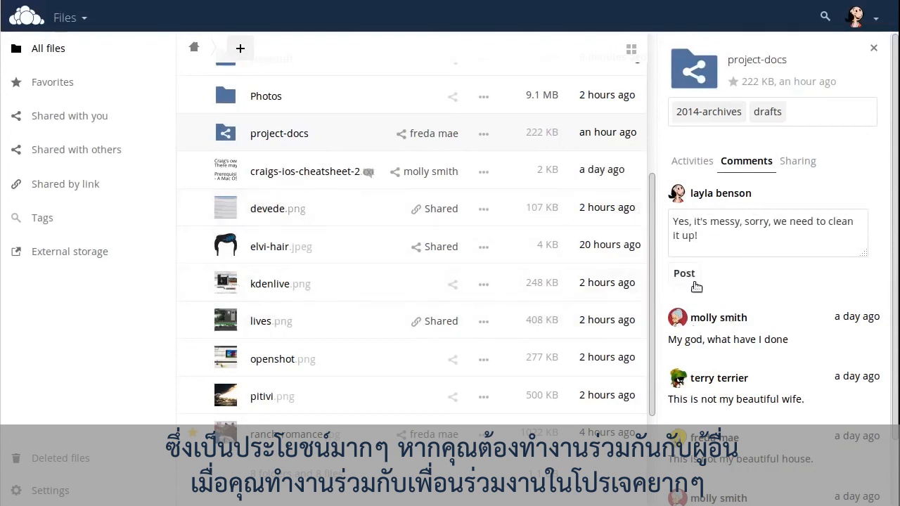
{"action": "left_click", "coordinate": [683, 272]}
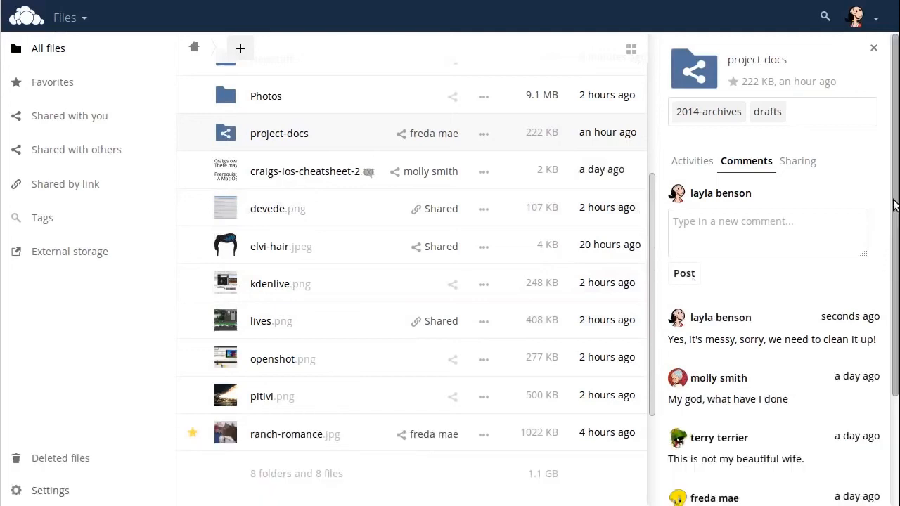
- Scroll the file list toward craigs-ios-cheatsheet-2.txt
{"action": "scroll", "scroll_direction": "down", "scroll_amount": 3}
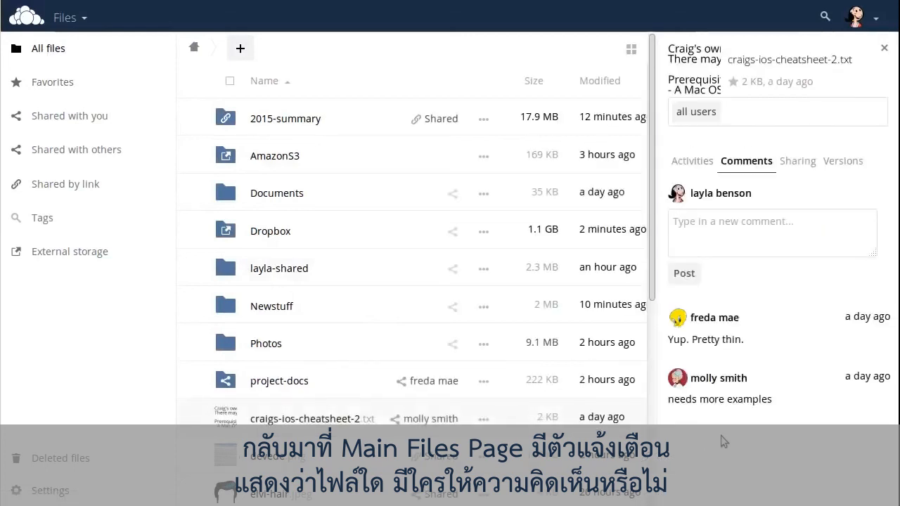
{"action": "mouse_move", "coordinate": [756, 353]}
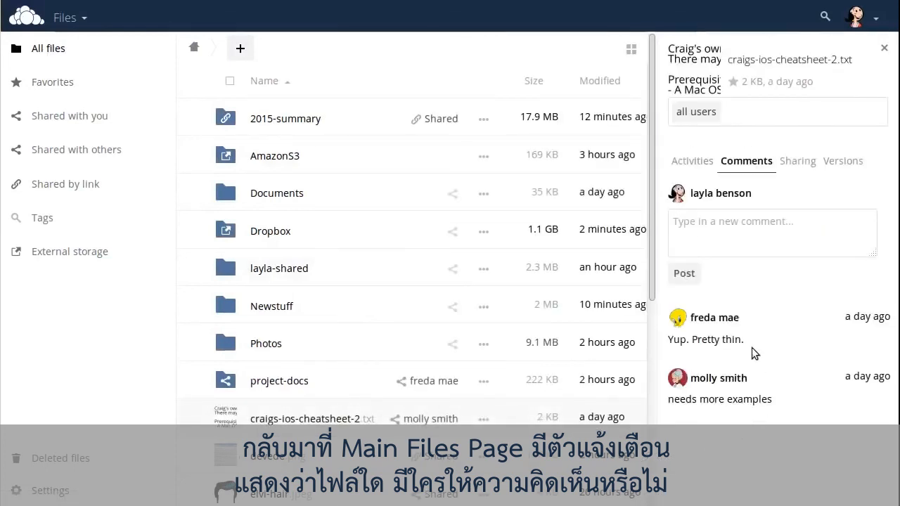